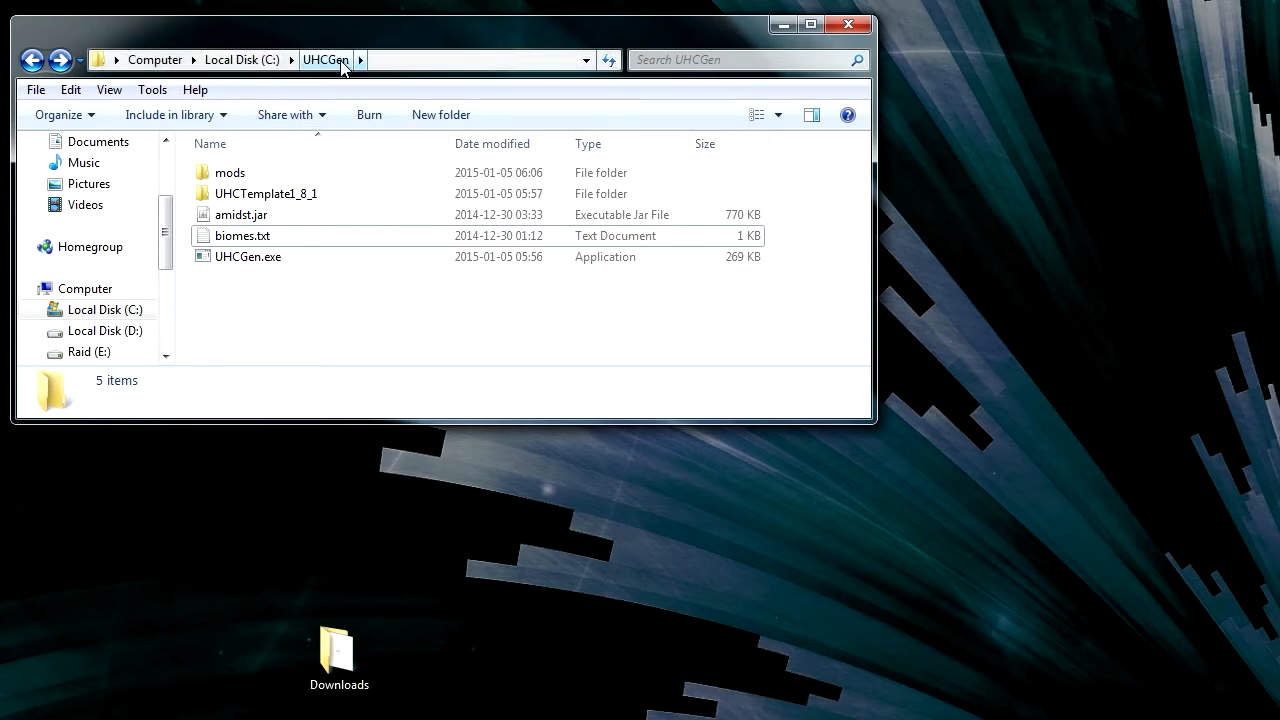
{"action": "mouse_move", "coordinate": [352, 73]}
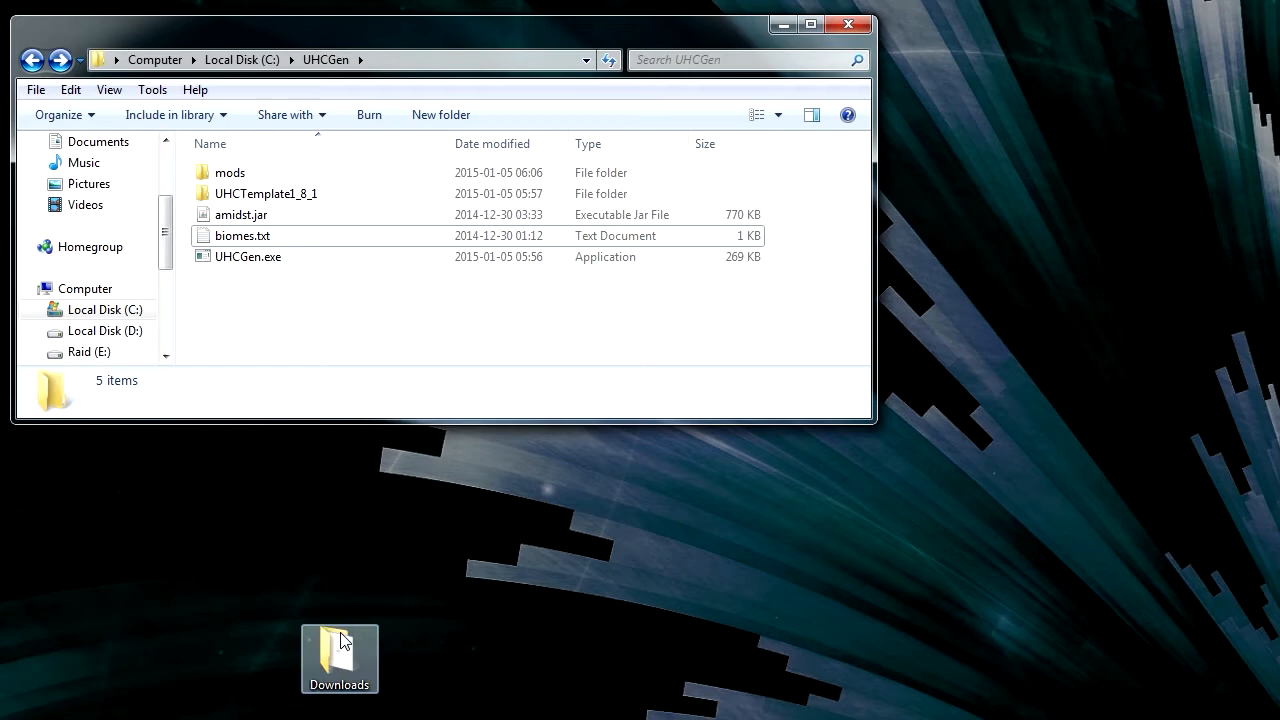
- Open the desktop Downloads folder and select forge-1.8-11.14.0.1281-1.8-installer.jar
{"action": "double_click", "coordinate": [339, 650]}
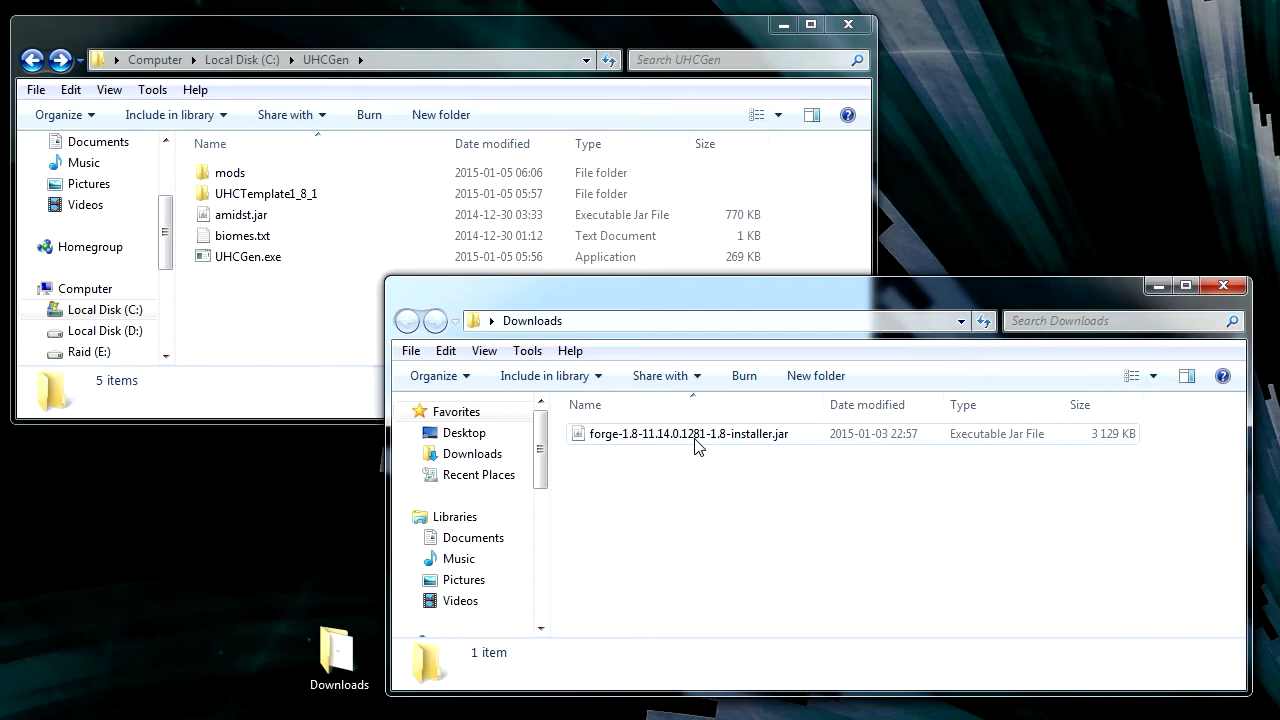
{"action": "left_click", "coordinate": [689, 433]}
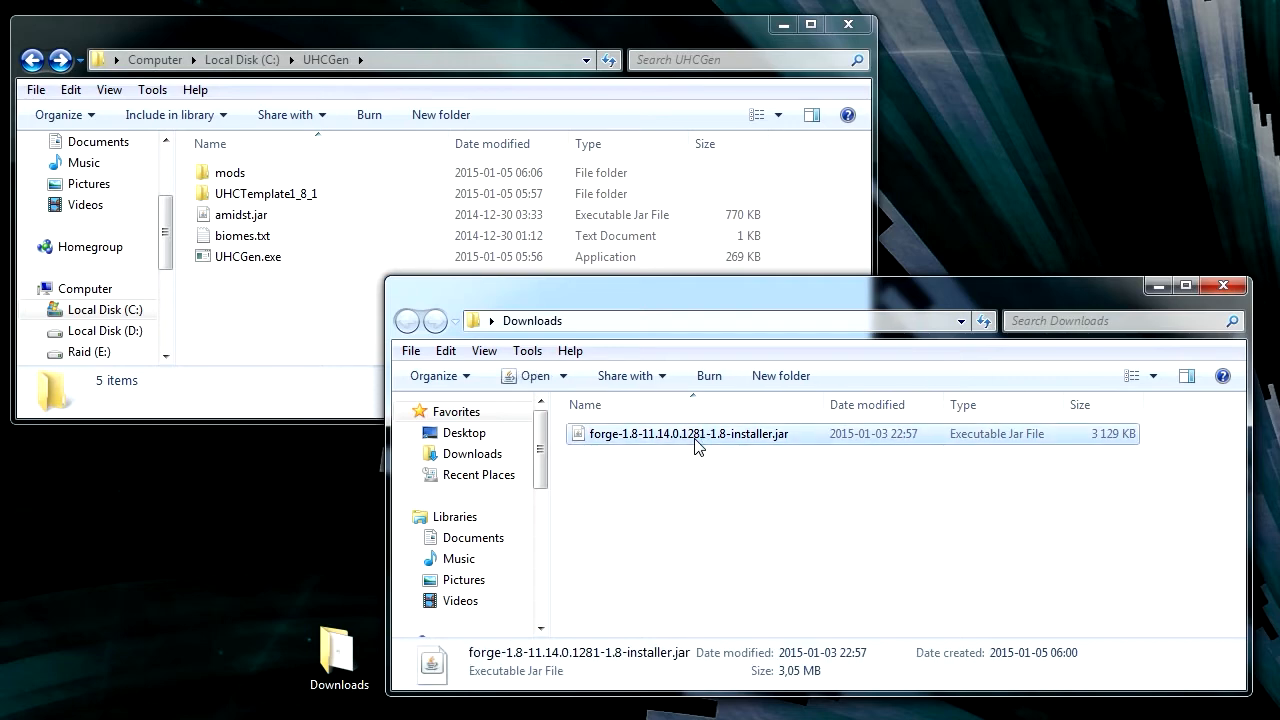
- Run the Forge 1.8 installer in server mode with C:\UHCGen as the install directory
{"action": "double_click", "coordinate": [689, 433]}
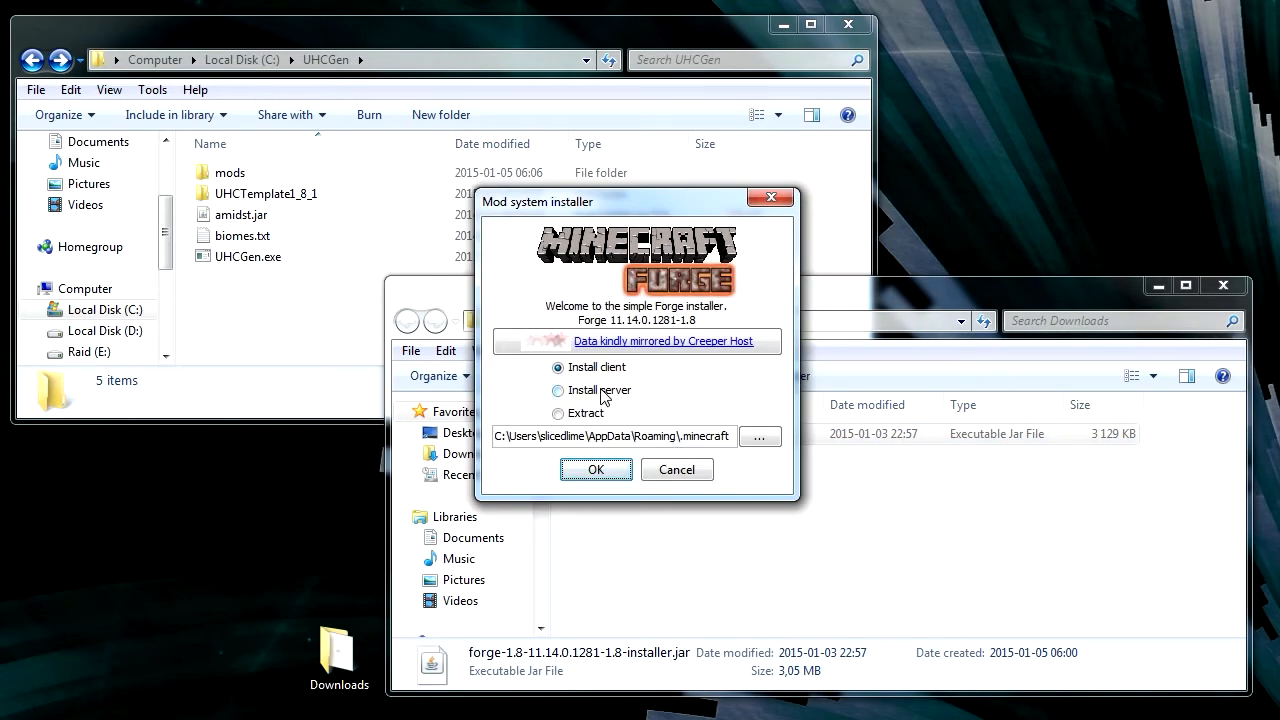
{"action": "left_click", "coordinate": [558, 390]}
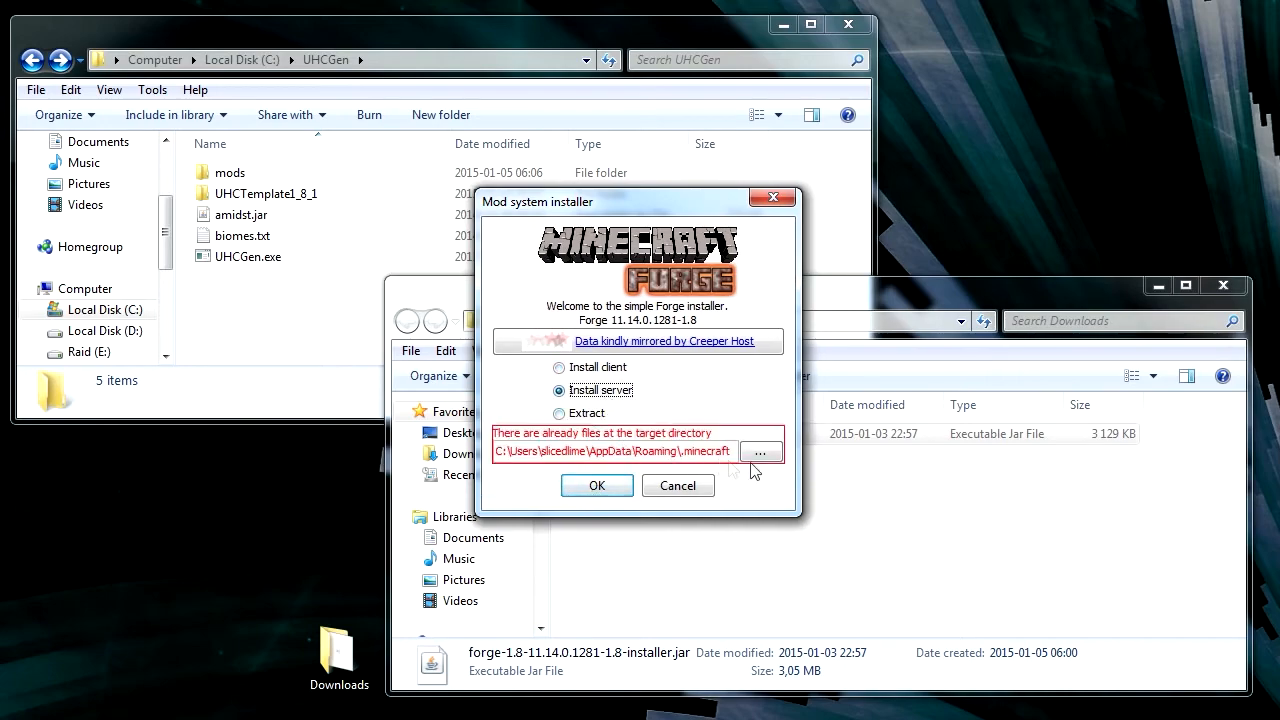
{"action": "left_click", "coordinate": [760, 452]}
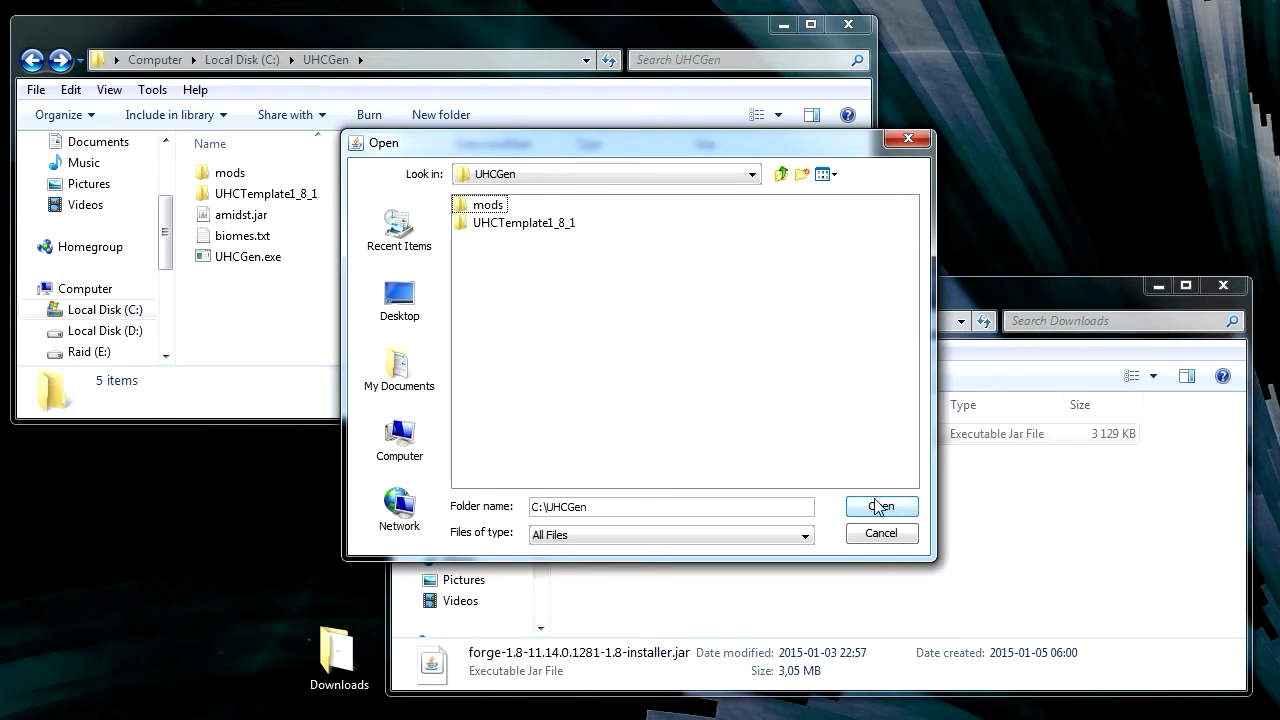
{"action": "left_click", "coordinate": [881, 507]}
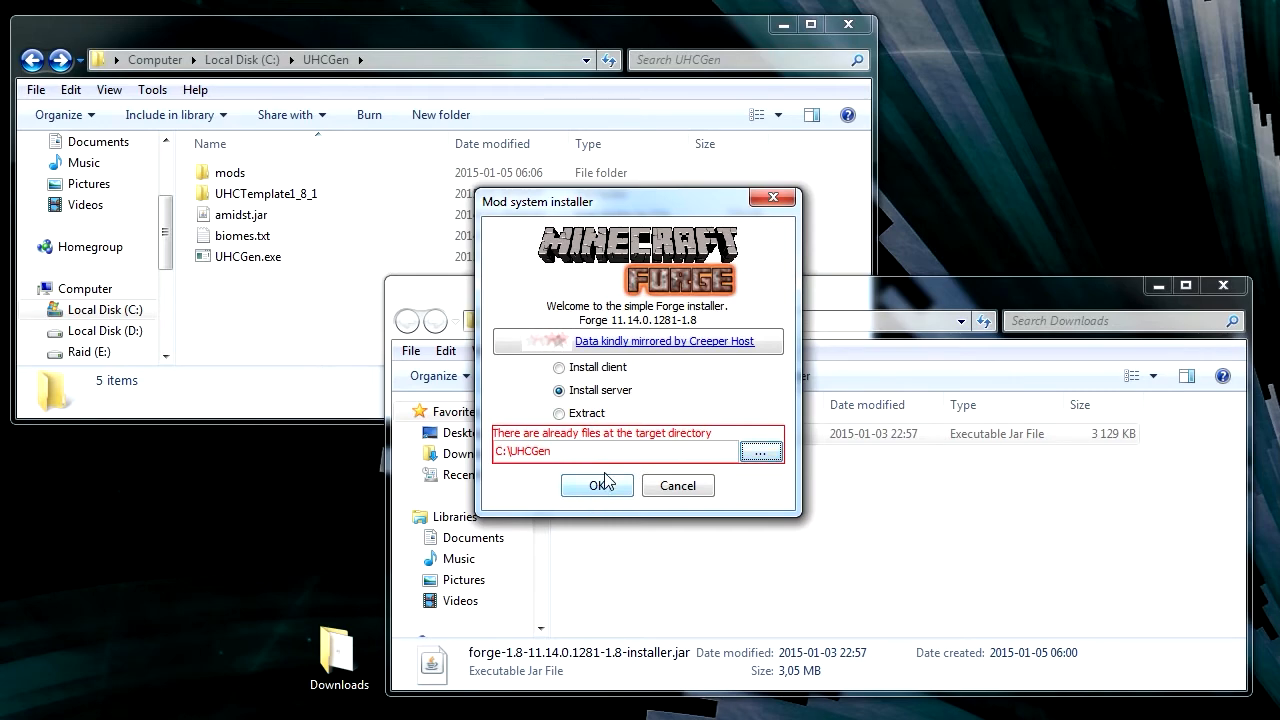
{"action": "left_click", "coordinate": [596, 485]}
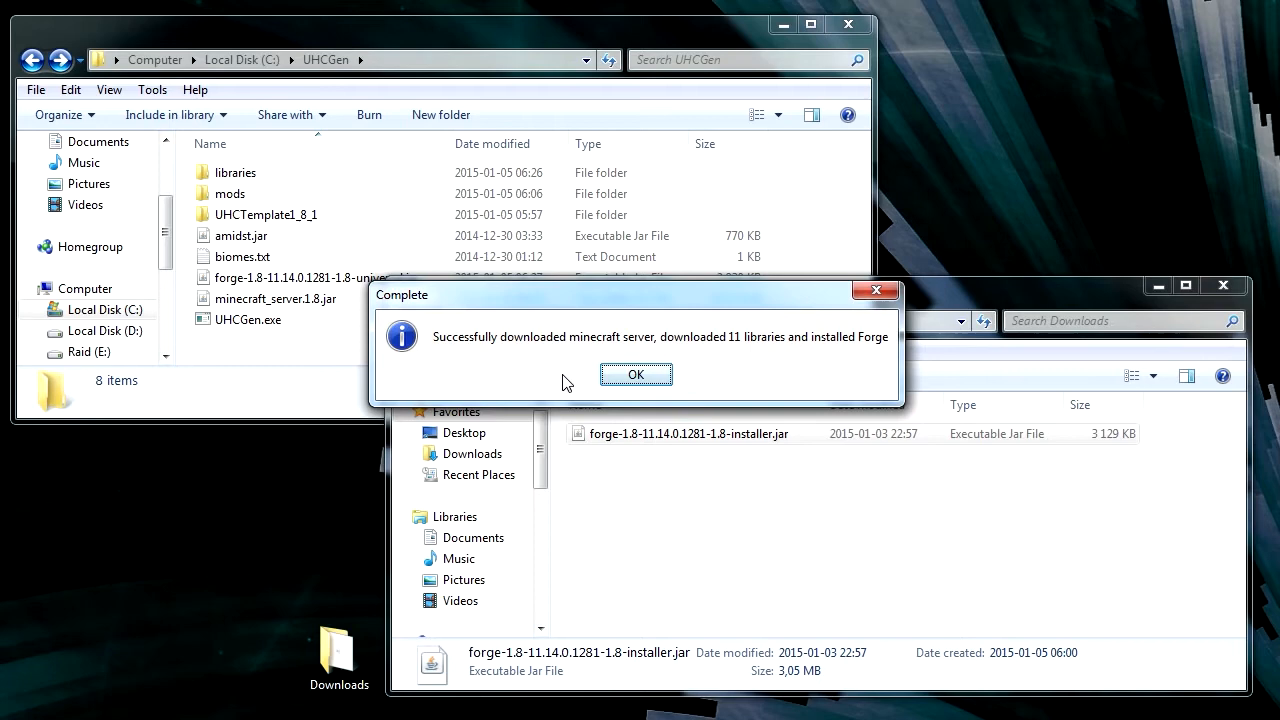
{"action": "mouse_move", "coordinate": [555, 346]}
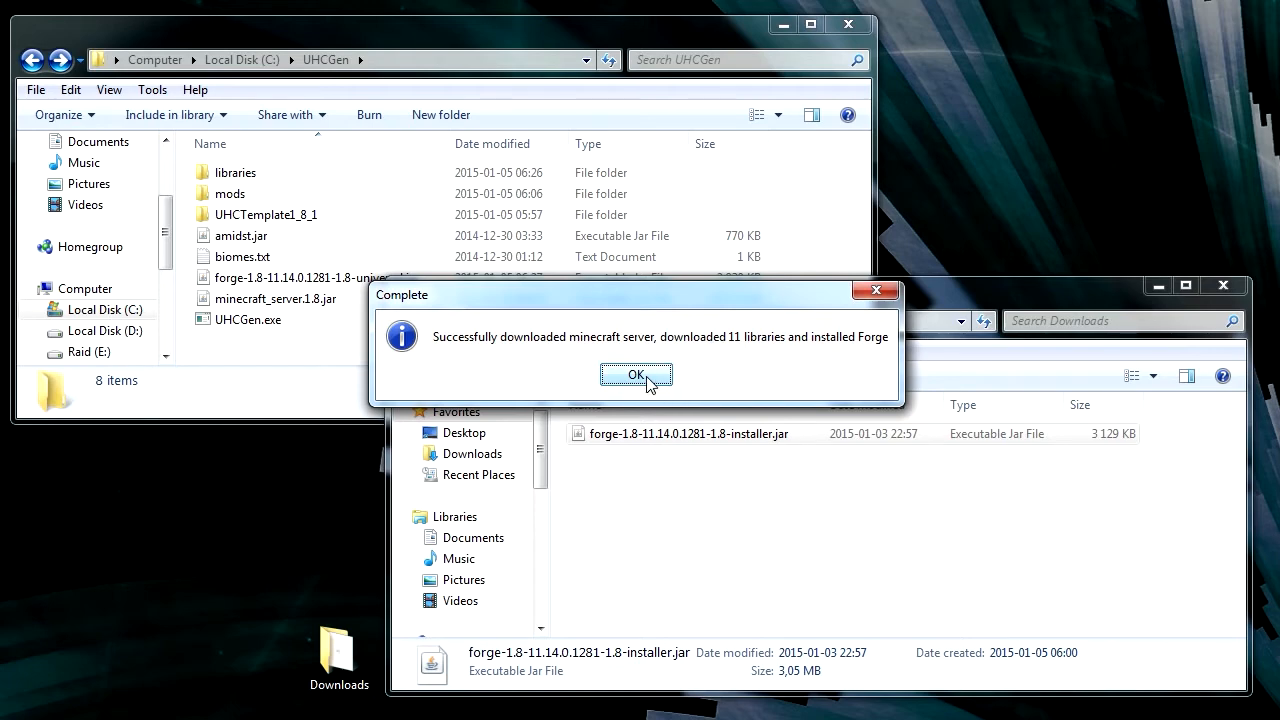
- Dismiss the install-complete message and navigate to %APPDATA%\.minecraft\versions
{"action": "left_click", "coordinate": [636, 374]}
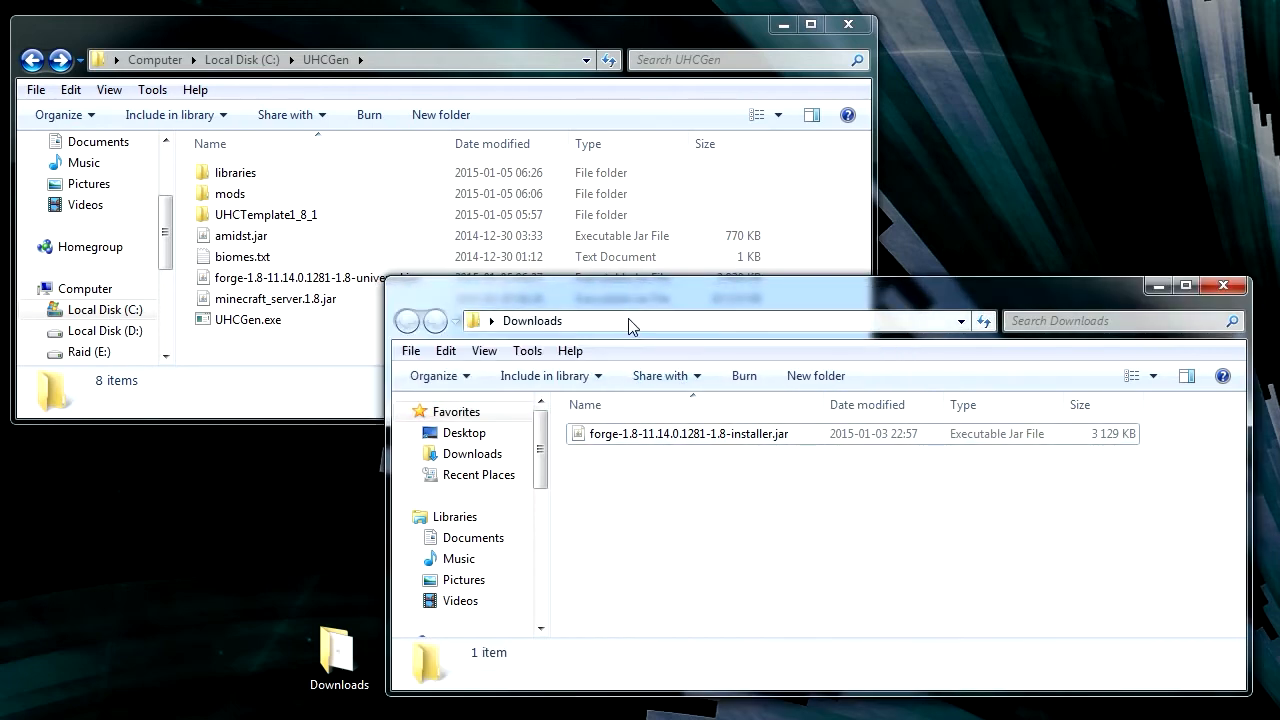
{"action": "left_click", "coordinate": [630, 321]}
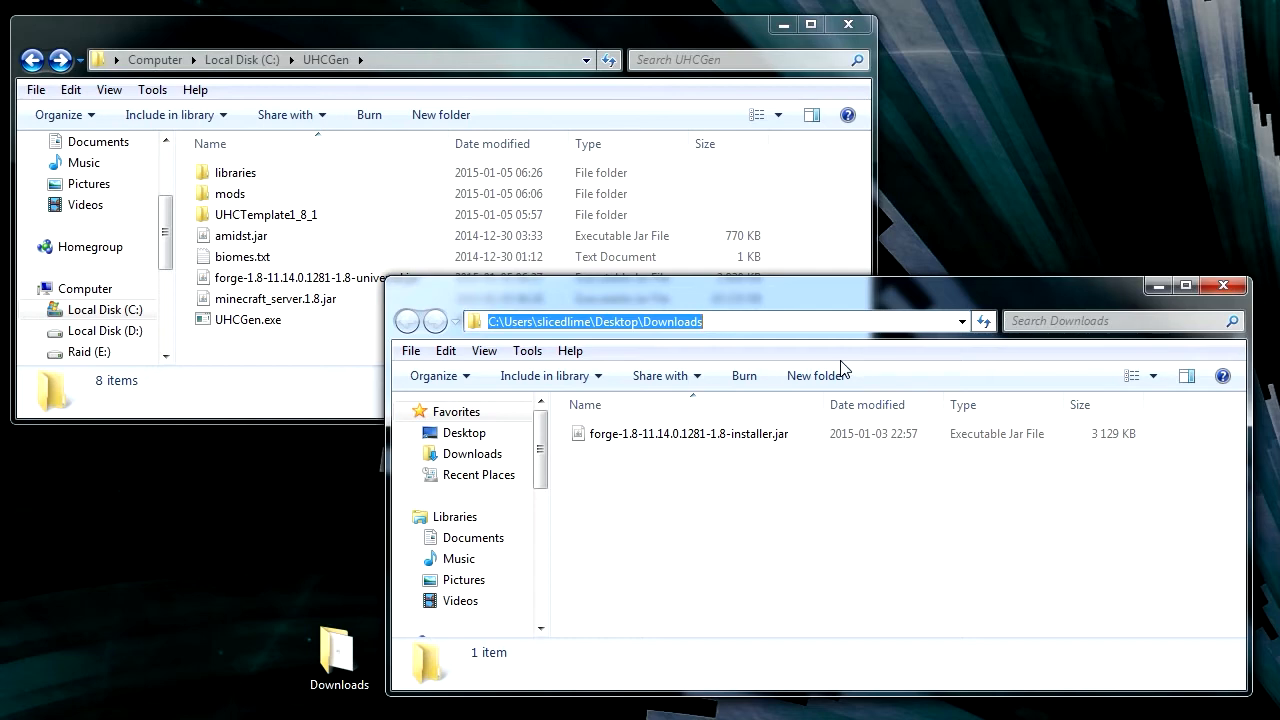
{"action": "type", "text": "%"}
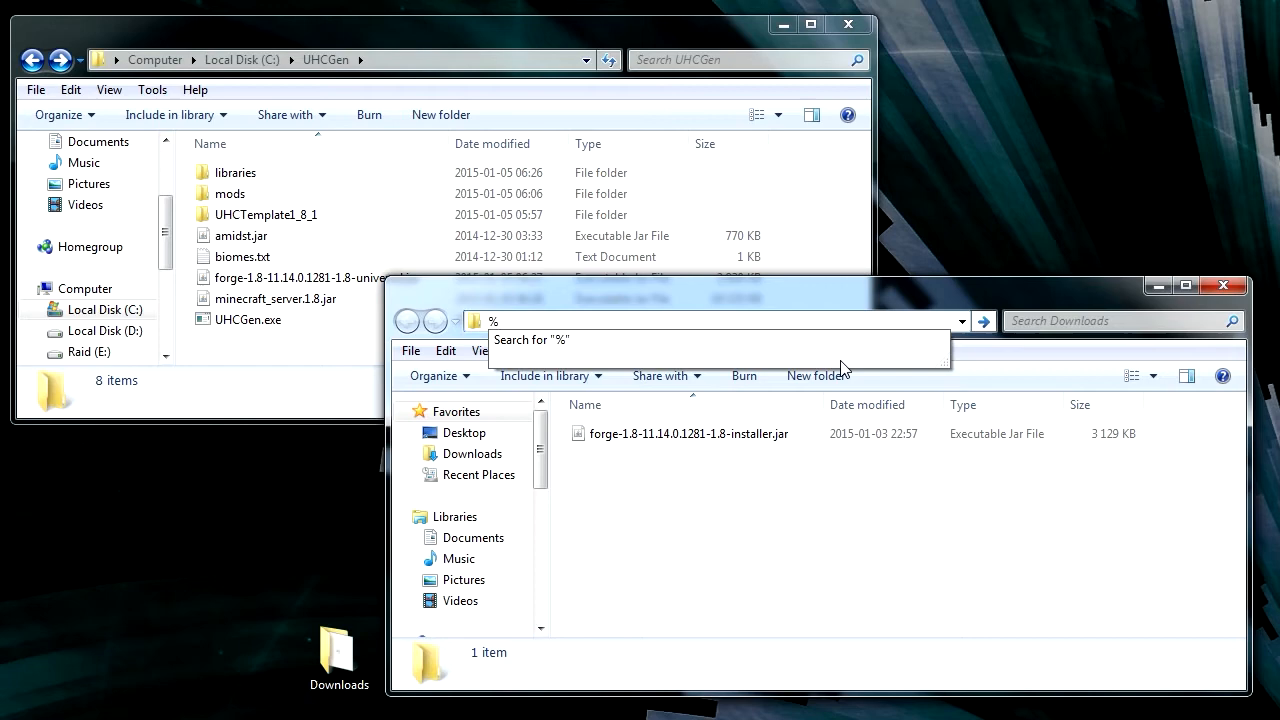
{"action": "type", "text": "APP"}
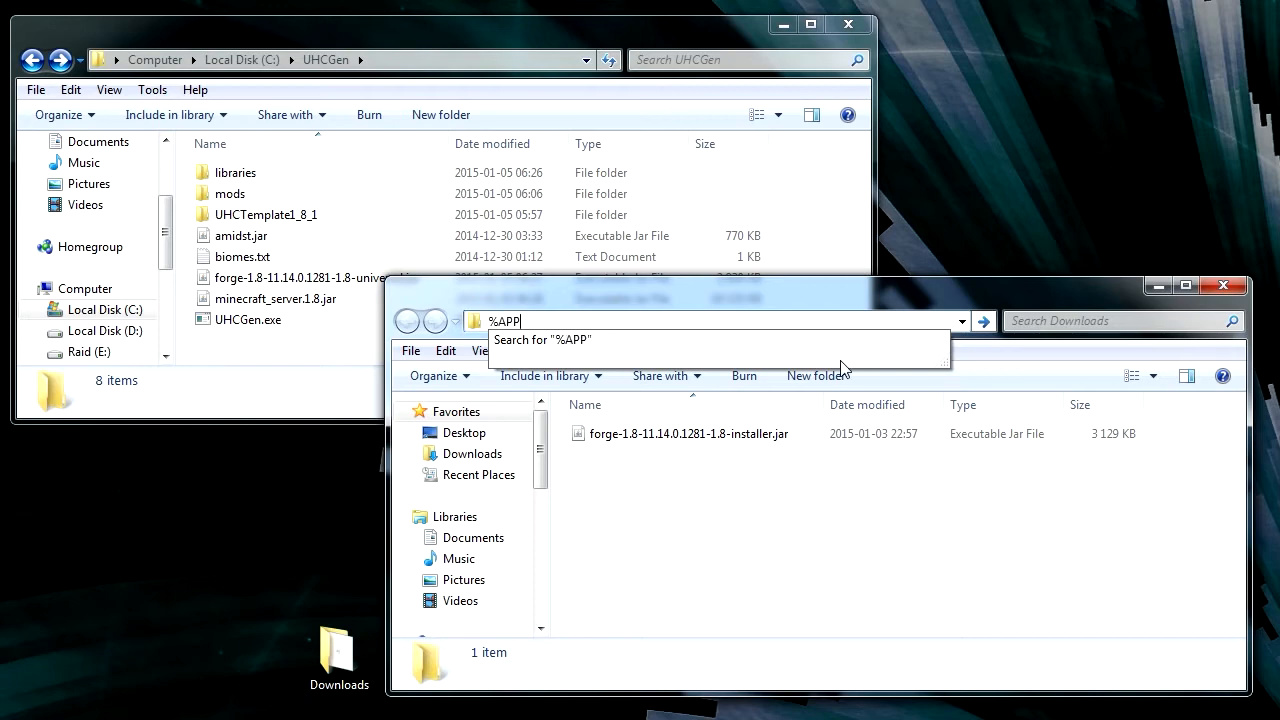
{"action": "type", "text": "DATA%"}
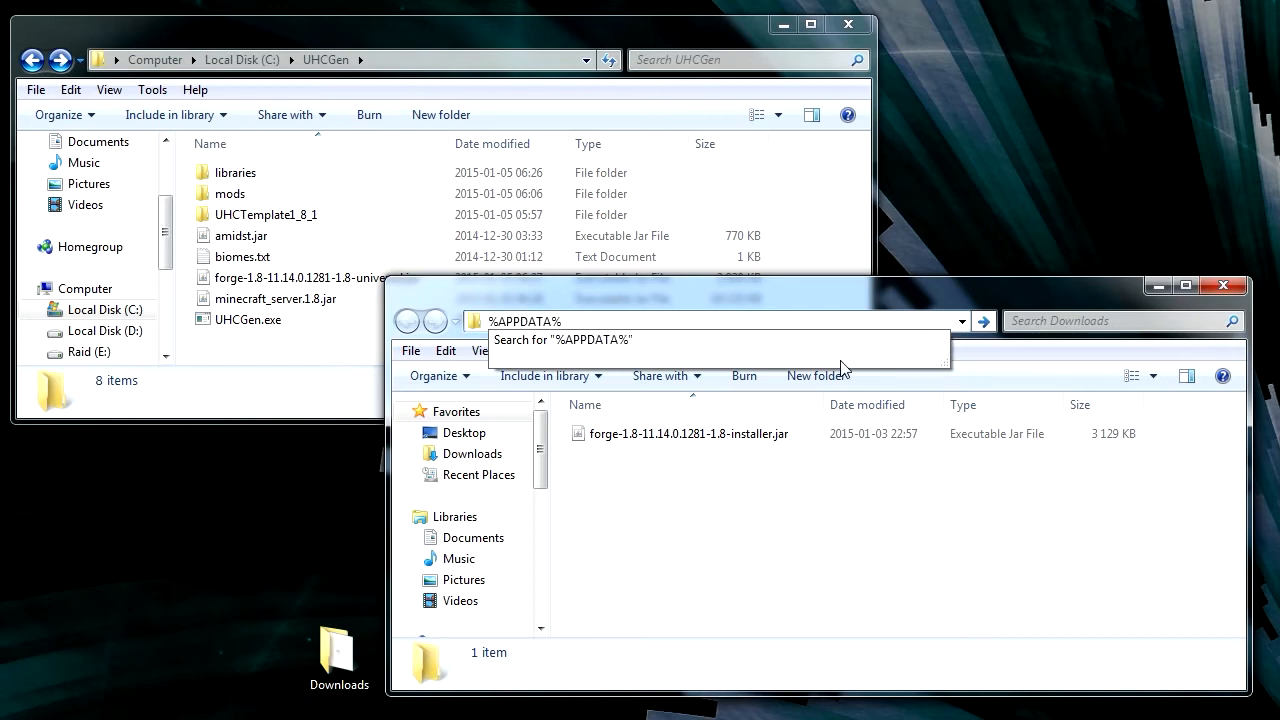
{"action": "type", "text": "\\.m"}
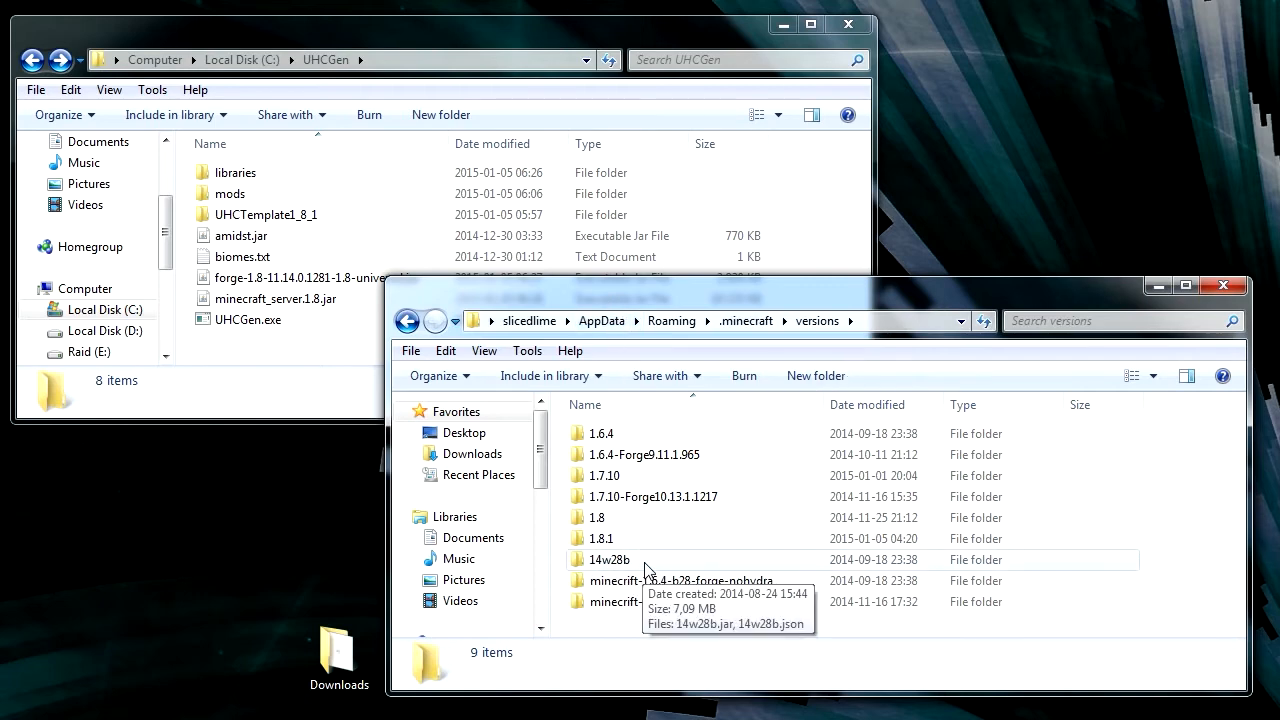
{"action": "mouse_move", "coordinate": [618, 567]}
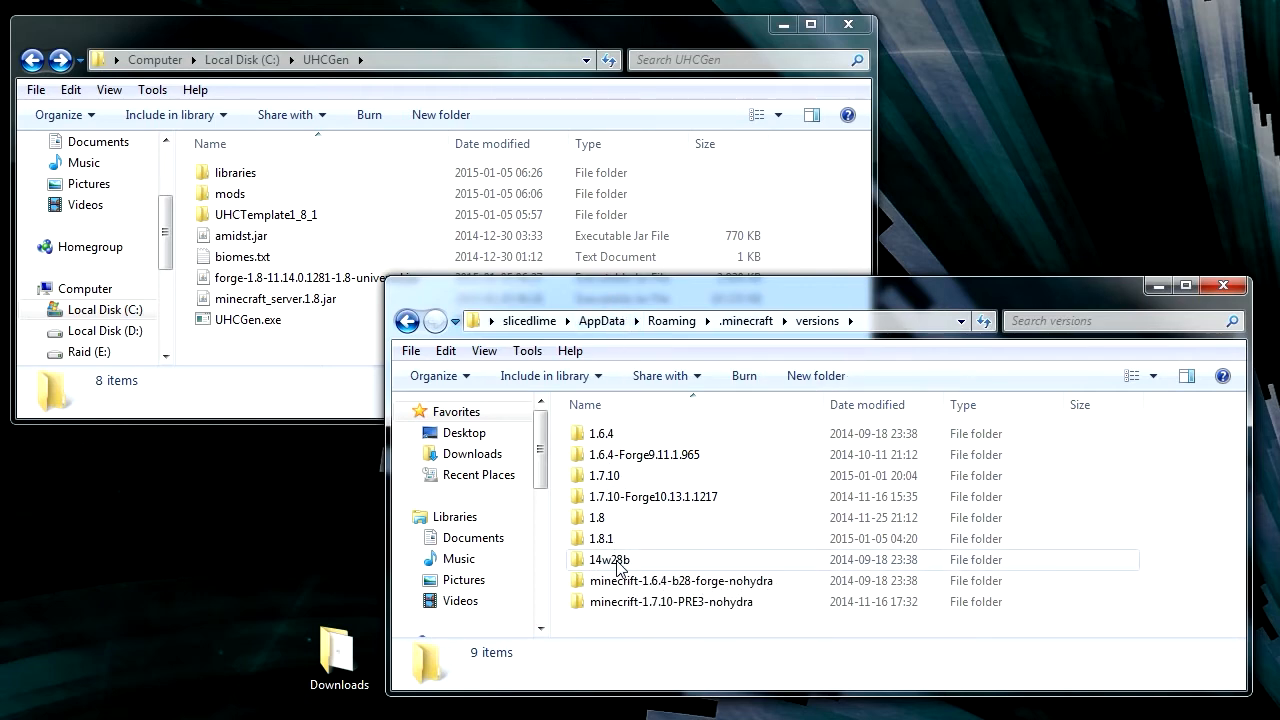
{"action": "left_click", "coordinate": [597, 517]}
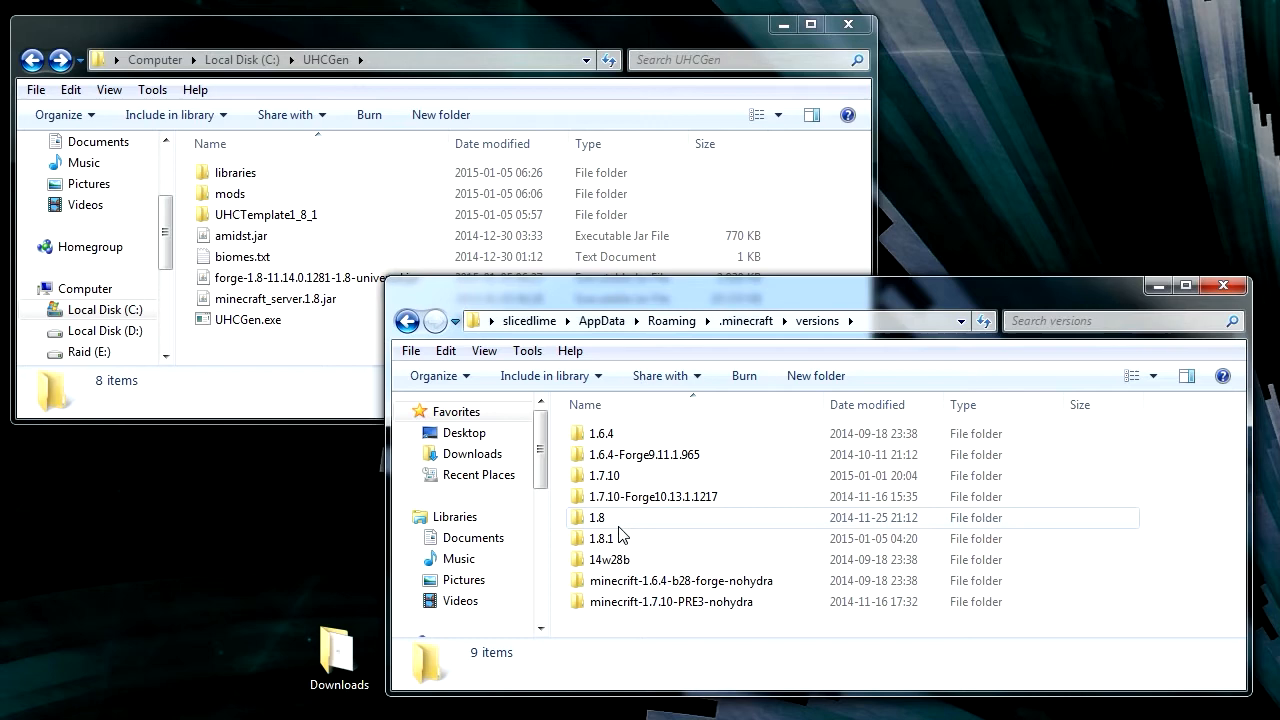
{"action": "mouse_move", "coordinate": [600, 538]}
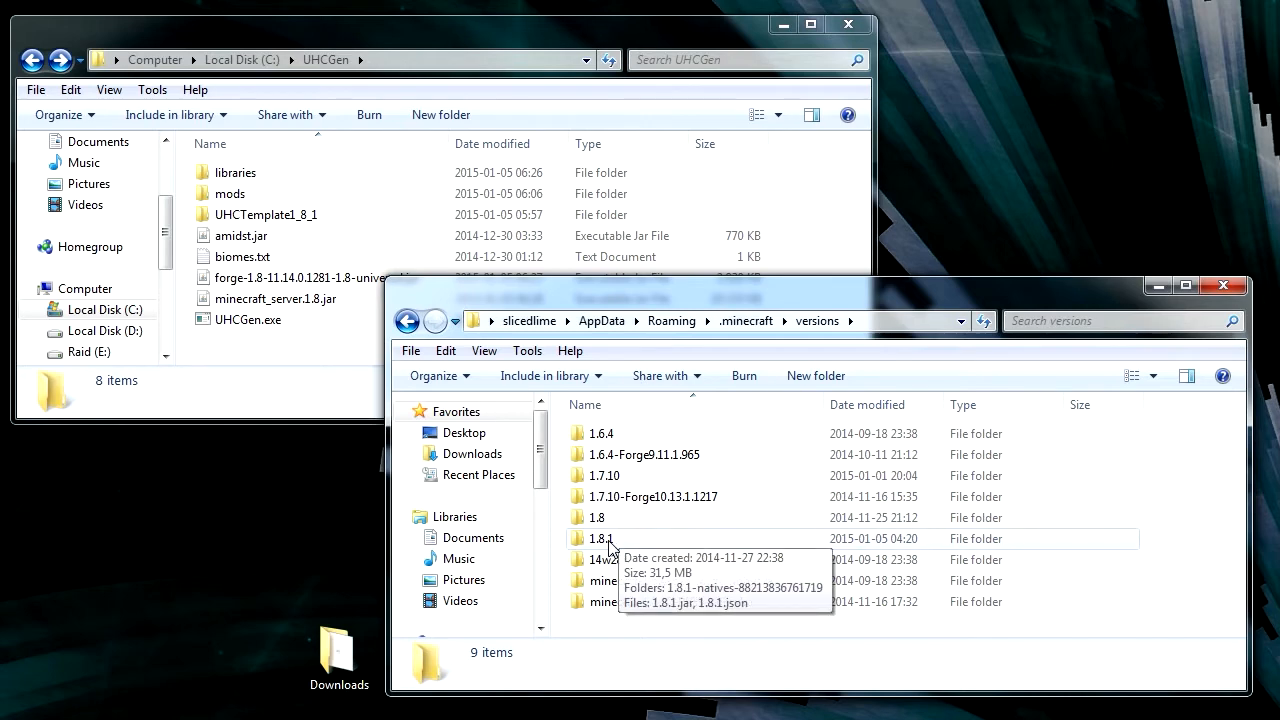
- Copy 1.8.1.jar and 1.8.1.json from the 1.8.1 versions folder into UHCGen
{"action": "double_click", "coordinate": [600, 538]}
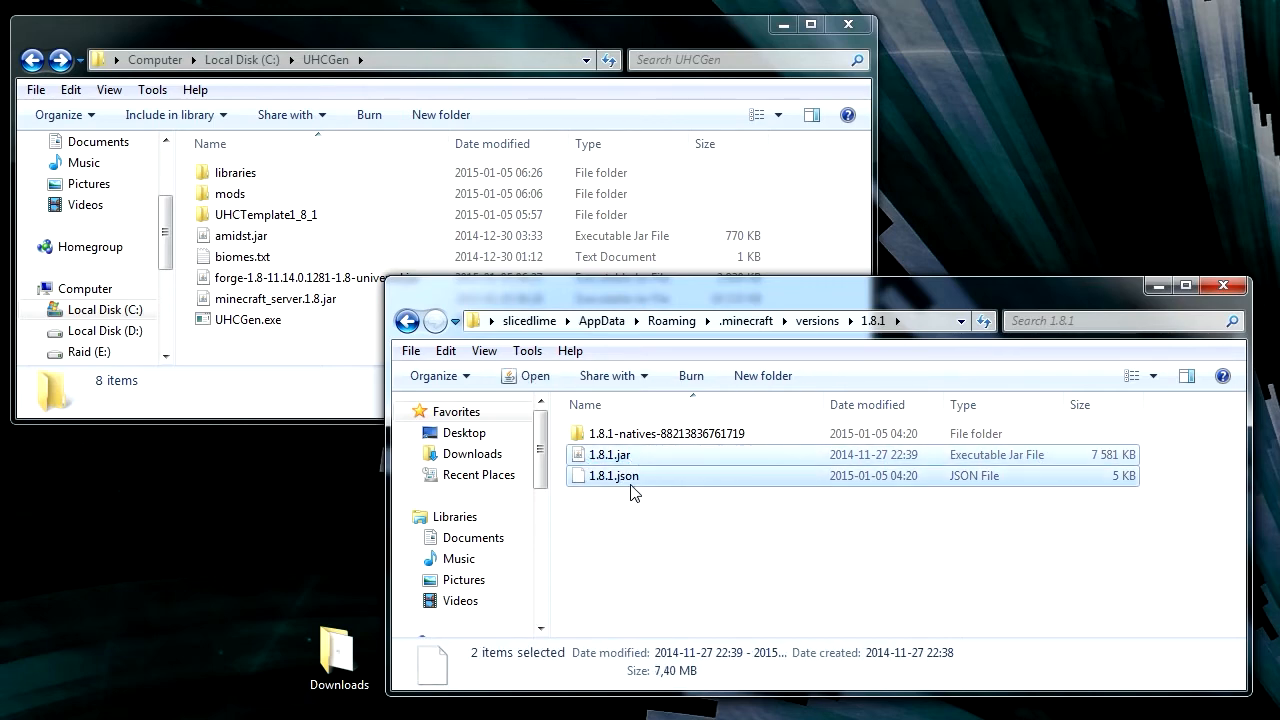
{"action": "left_click_drag", "start_coordinate": [630, 465], "coordinate": [285, 355]}
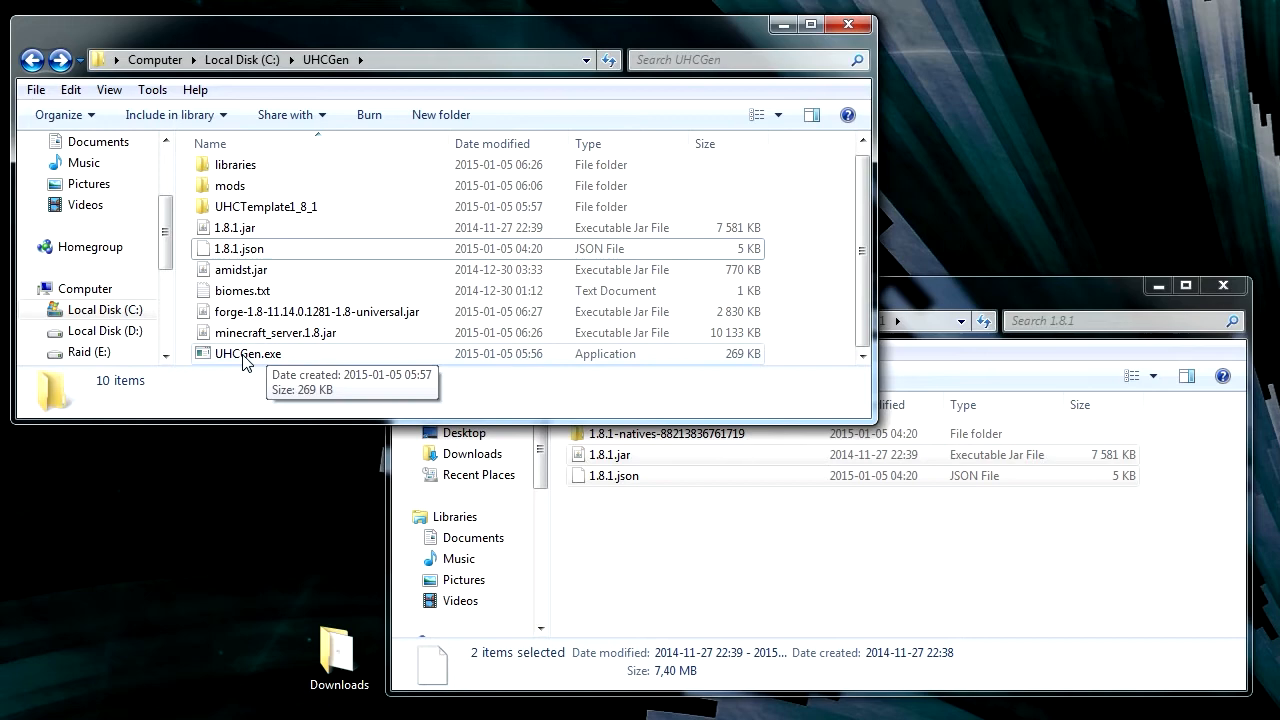
{"action": "left_click", "coordinate": [248, 353]}
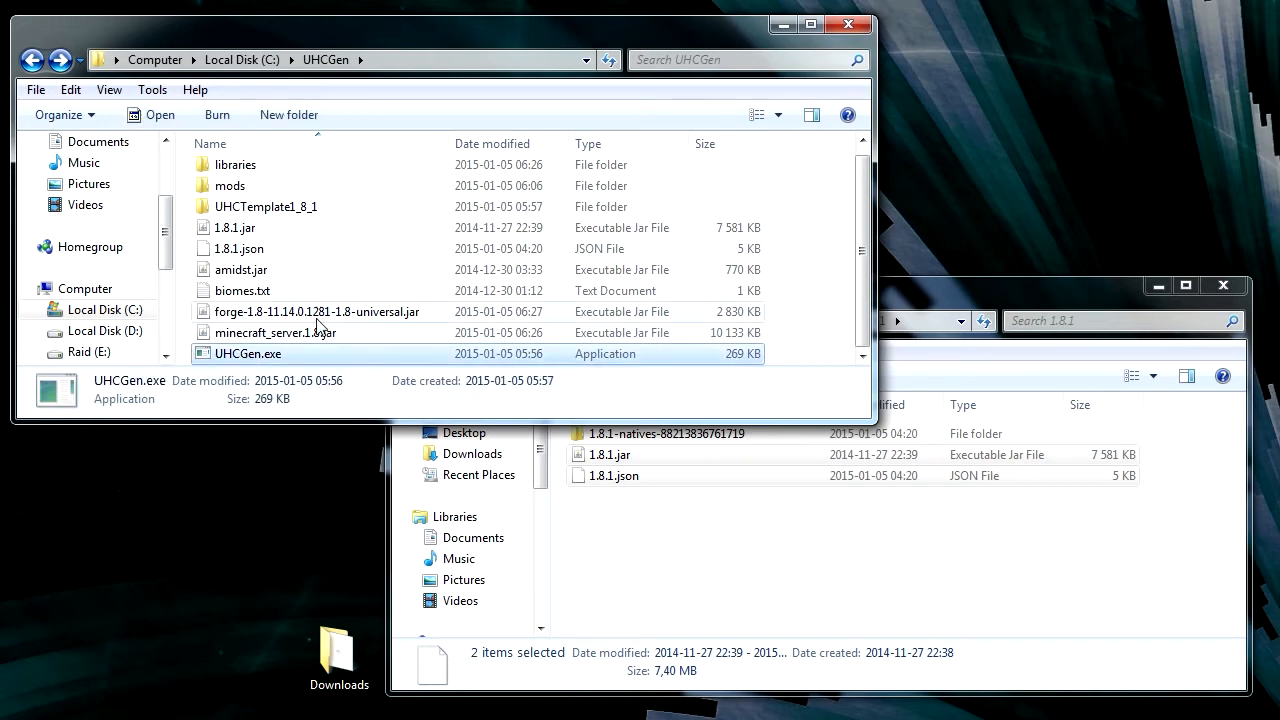
{"action": "mouse_move", "coordinate": [267, 356]}
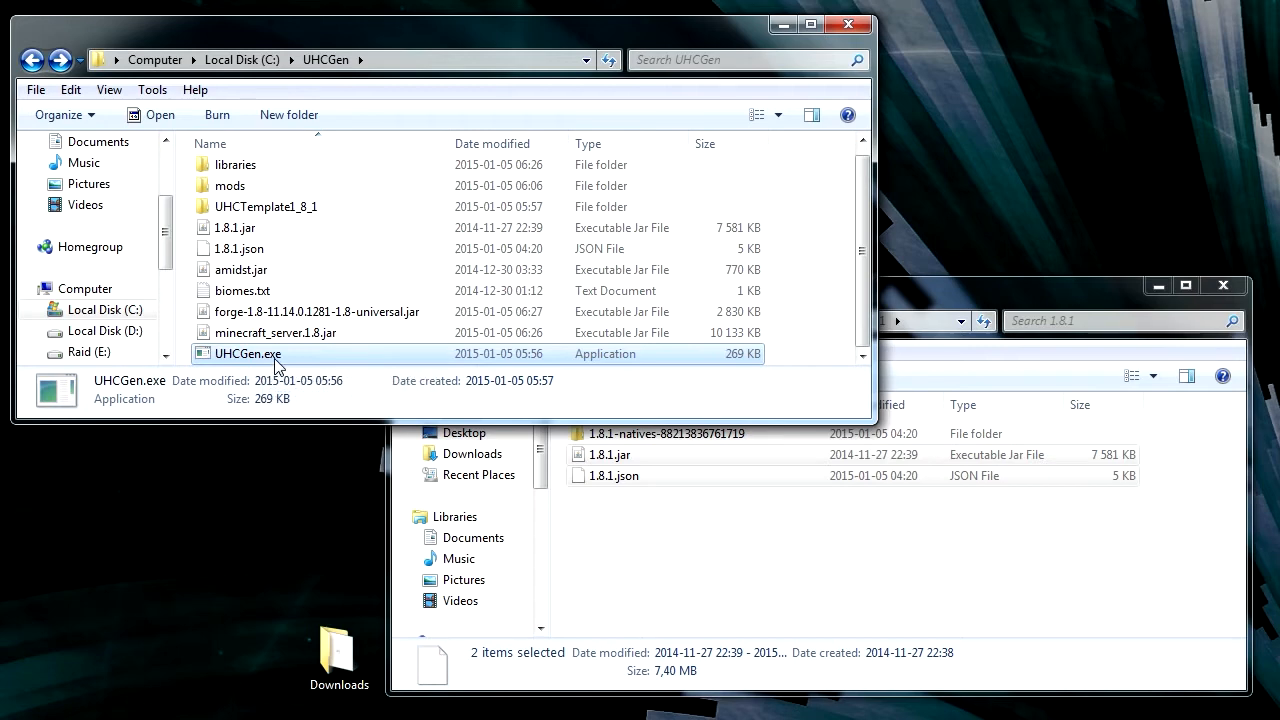
- Make a desktop shortcut to UHCGen.exe with target arguments 'UHC 1000'
{"action": "left_click_drag", "start_coordinate": [247, 353], "coordinate": [240, 515]}
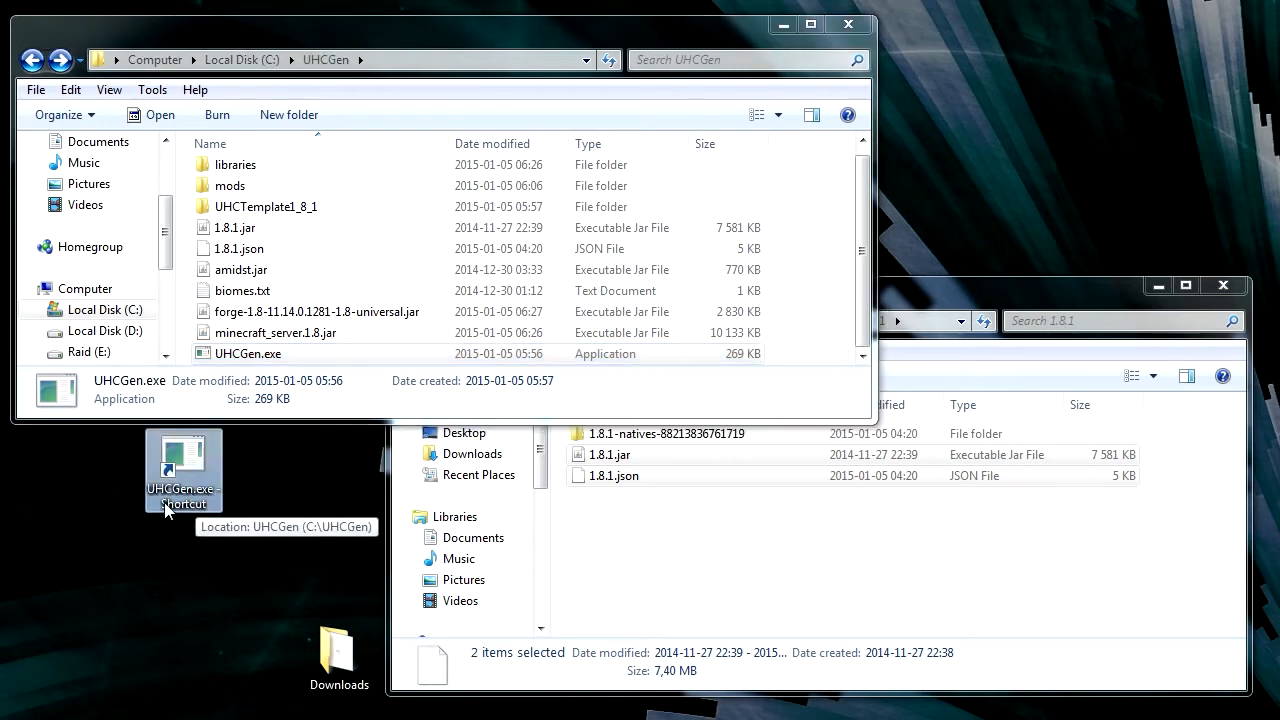
{"action": "right_click", "coordinate": [183, 470]}
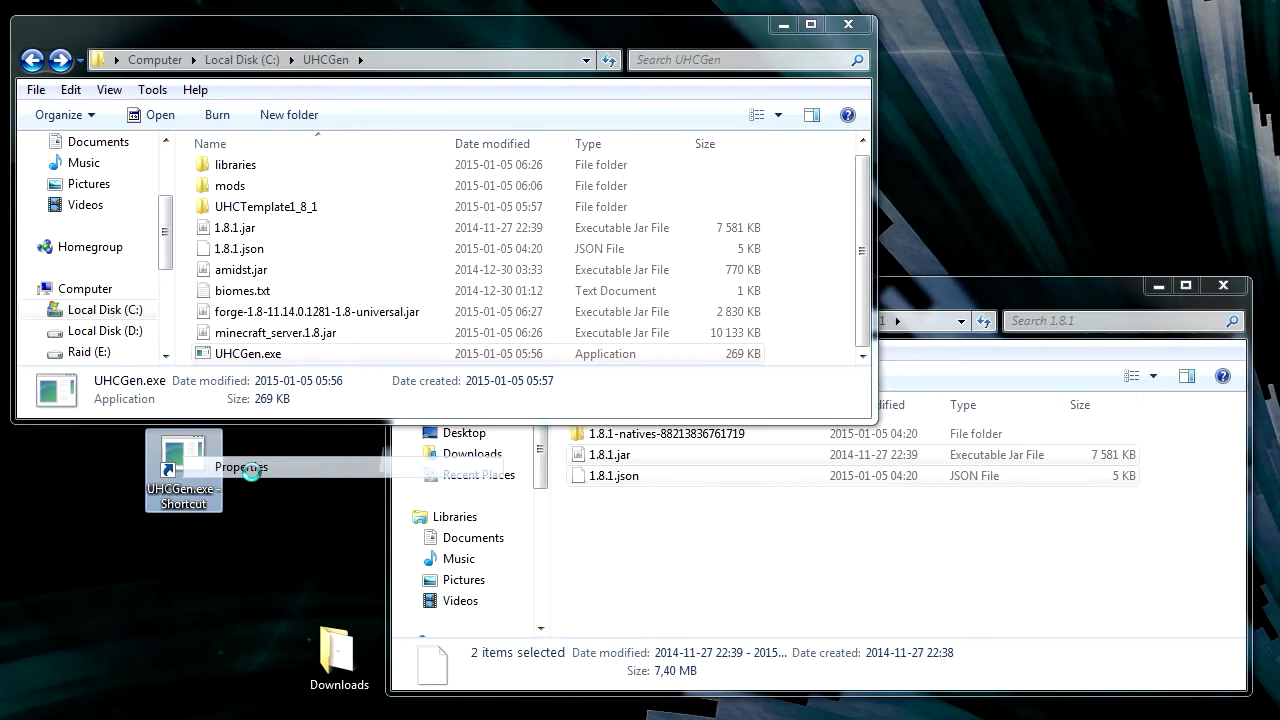
{"action": "left_click", "coordinate": [240, 467]}
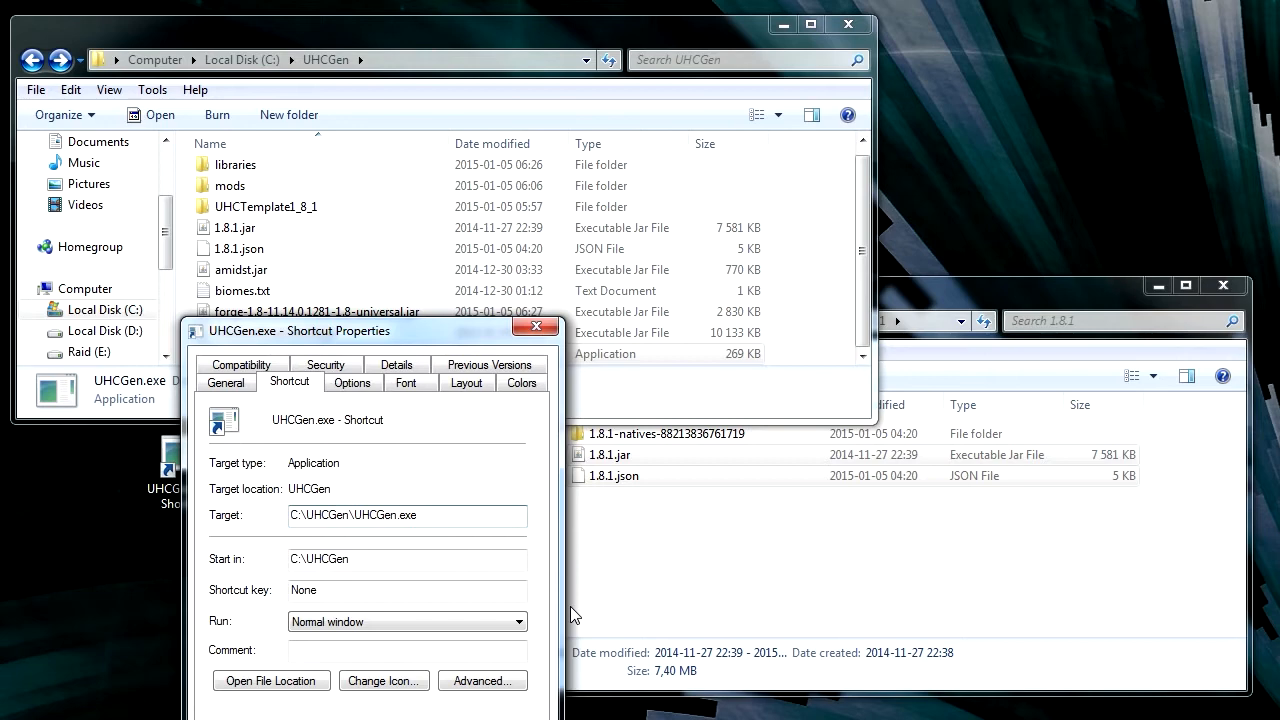
{"action": "type", "text": "UHC"}
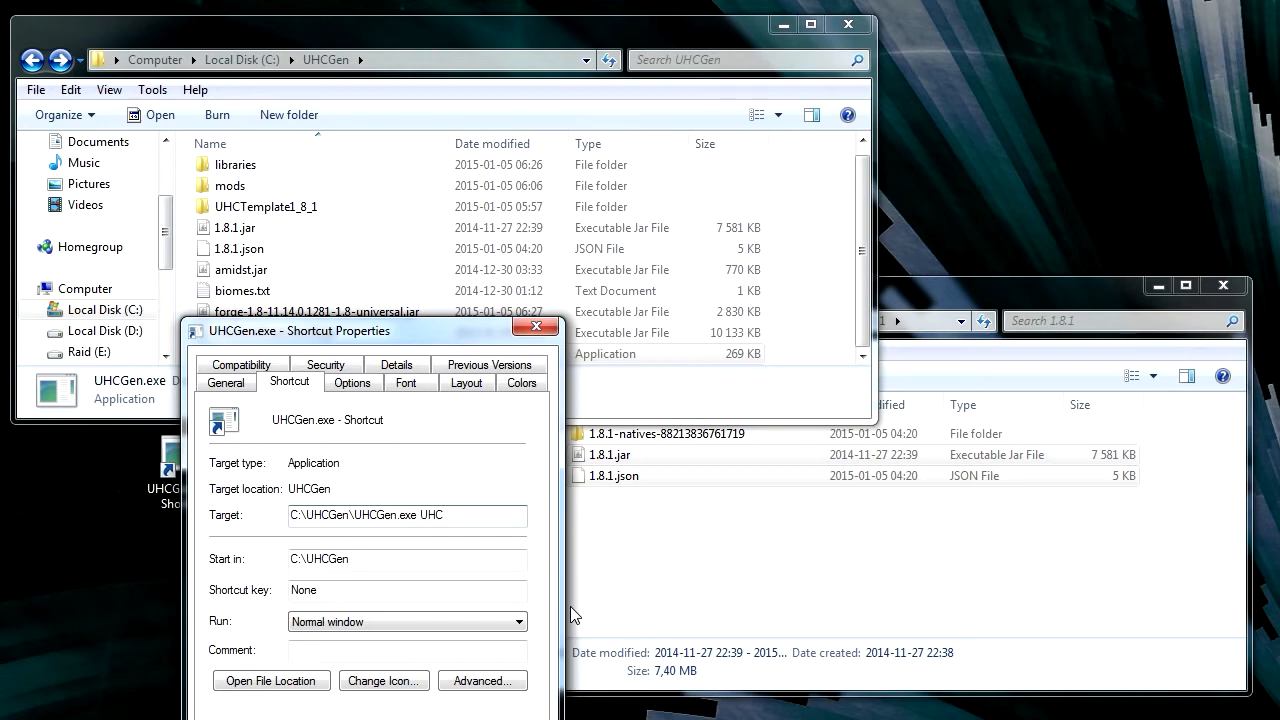
{"action": "type", "text": "1000"}
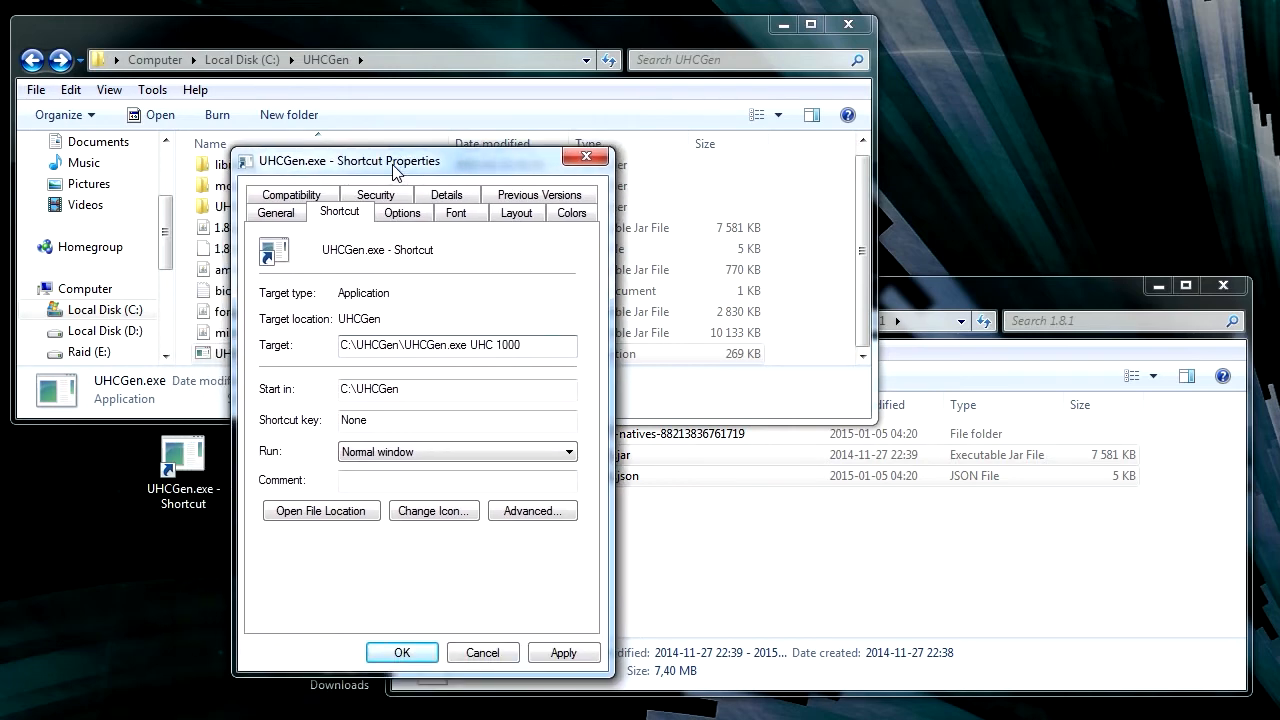
{"action": "mouse_move", "coordinate": [420, 588]}
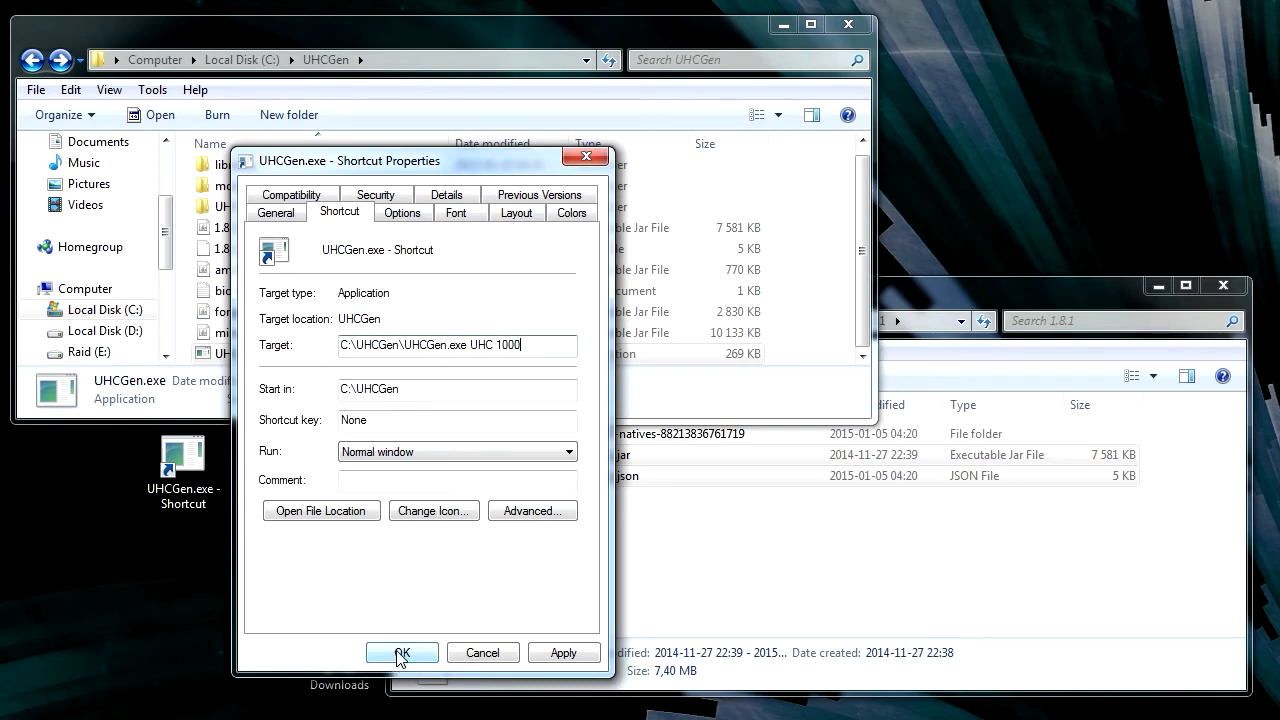
{"action": "left_click", "coordinate": [401, 652]}
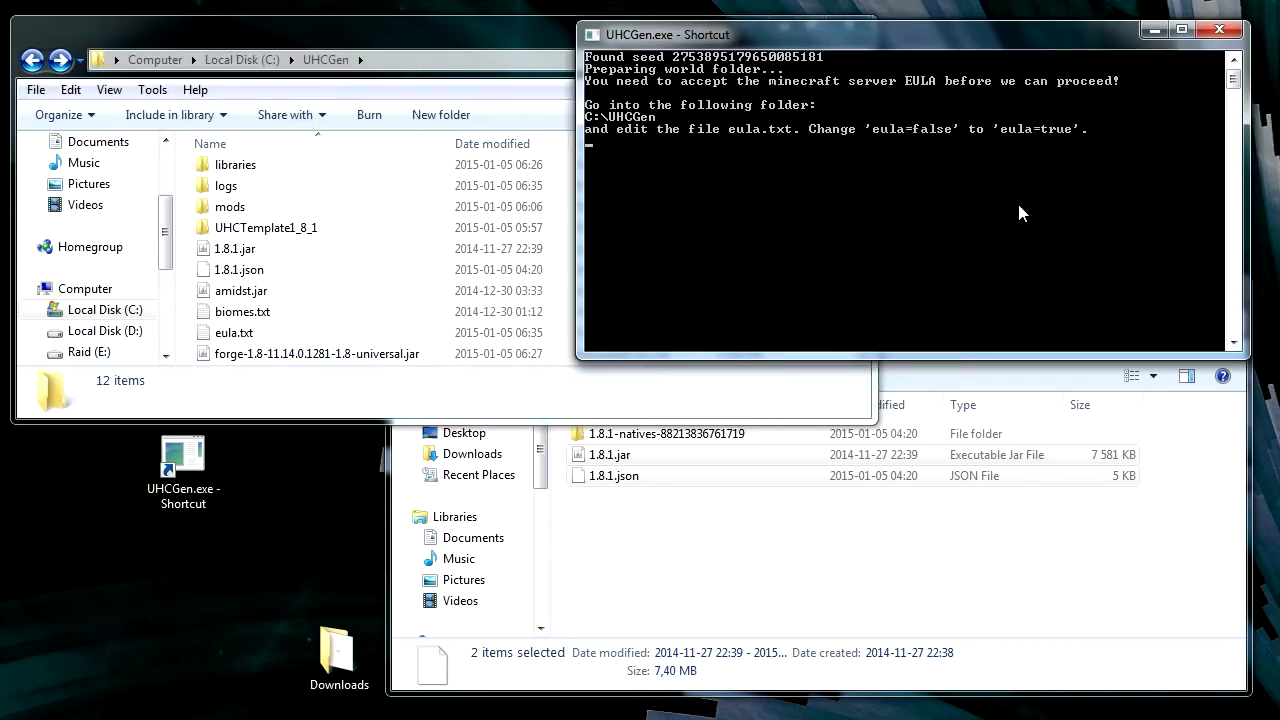
{"action": "mouse_move", "coordinate": [1022, 207]}
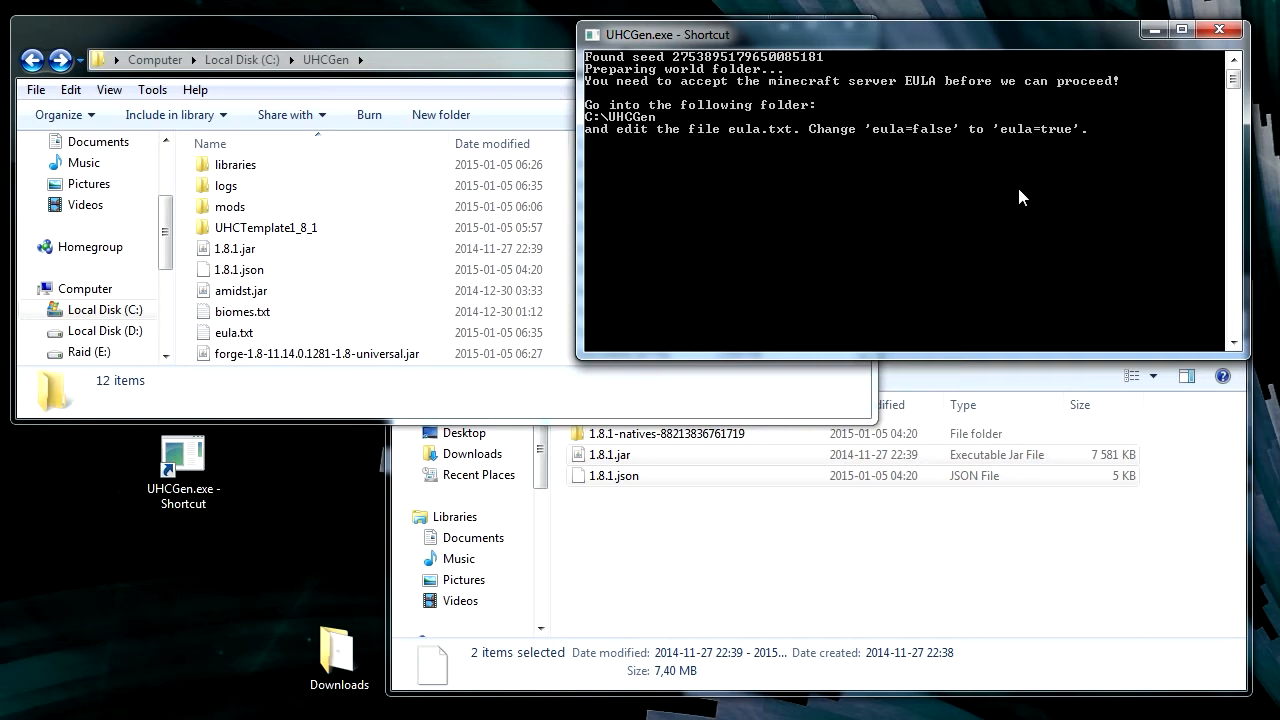
{"action": "mouse_move", "coordinate": [982, 191]}
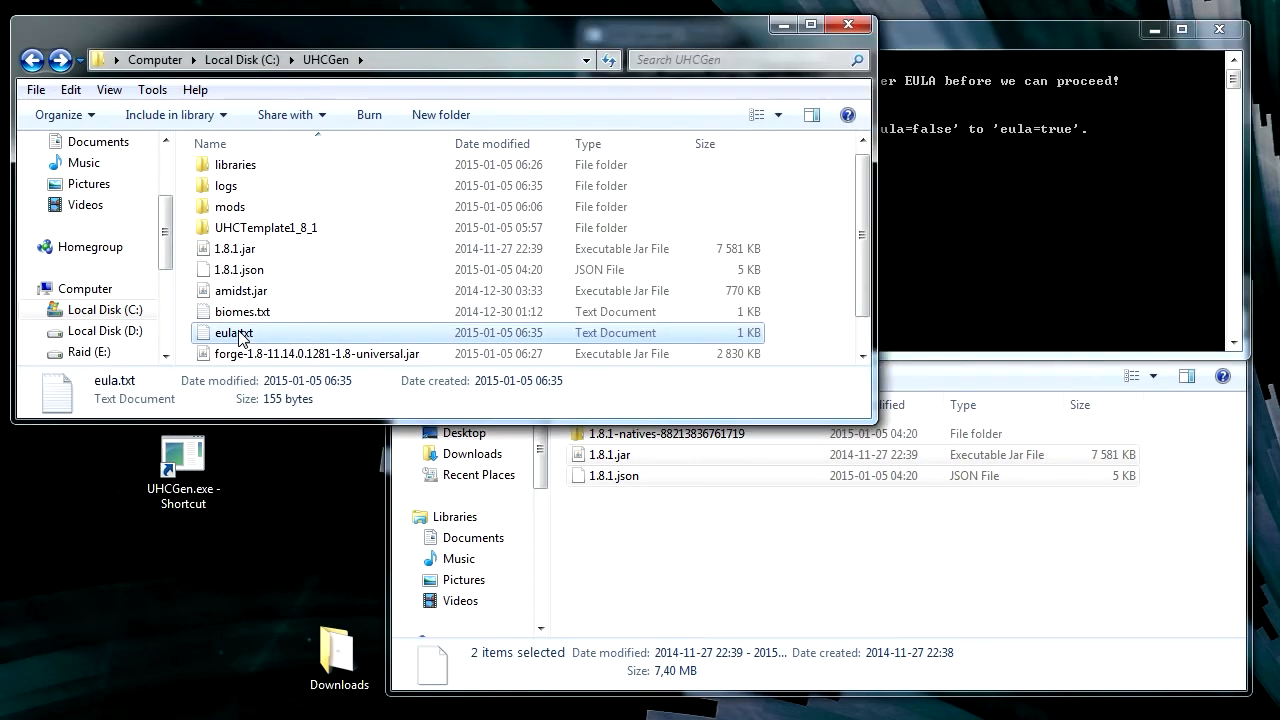
- Change the eula setting in eula.txt from false to true and start saving
{"action": "double_click", "coordinate": [232, 332]}
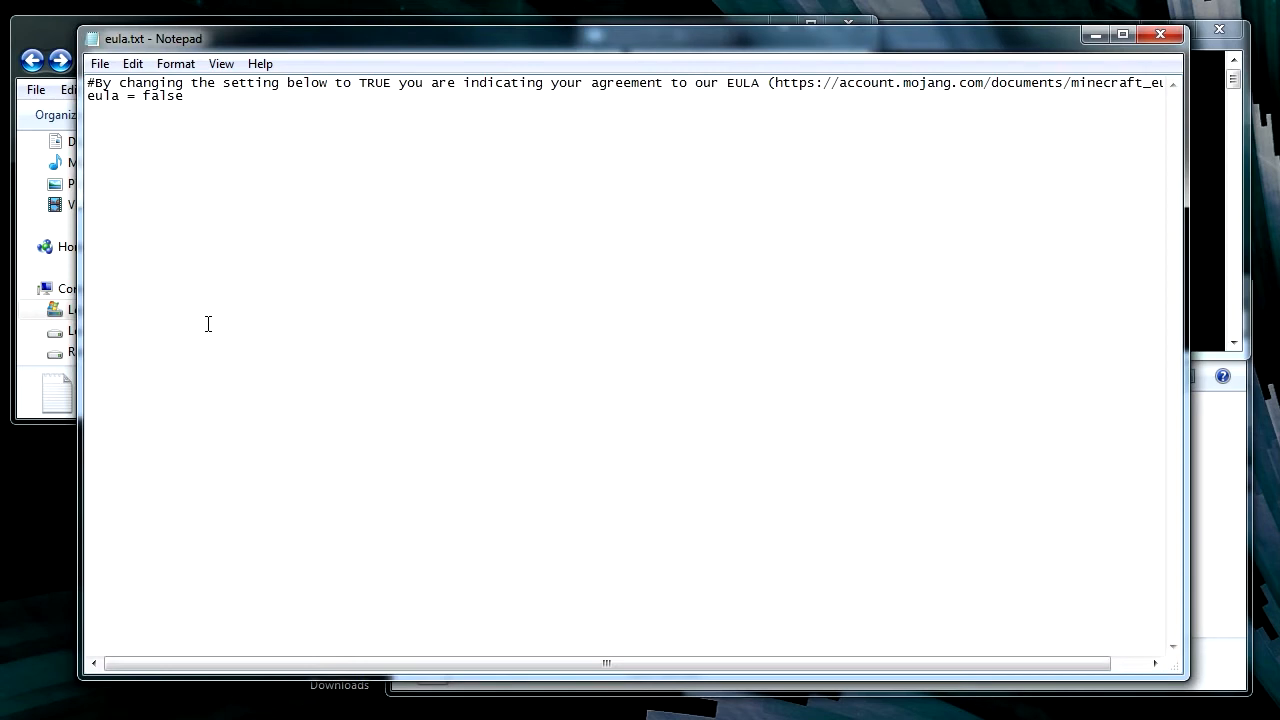
{"action": "type", "text": "true"}
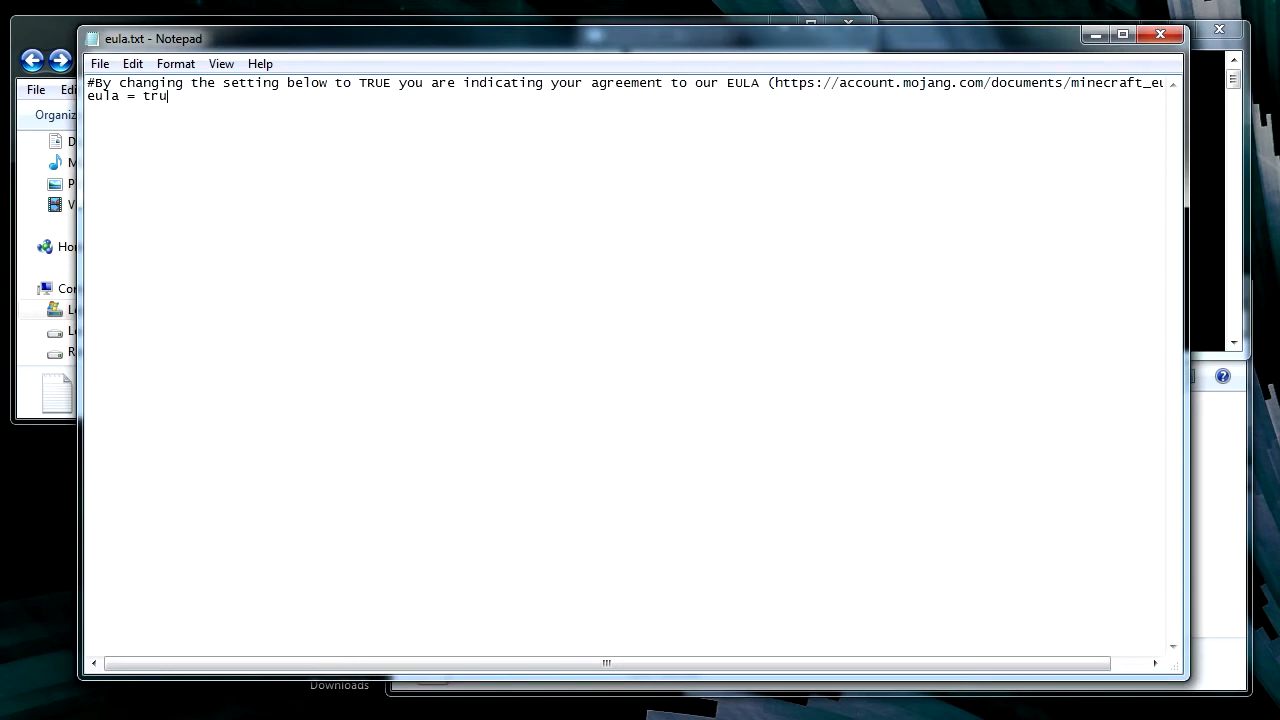
{"action": "left_click", "coordinate": [99, 63]}
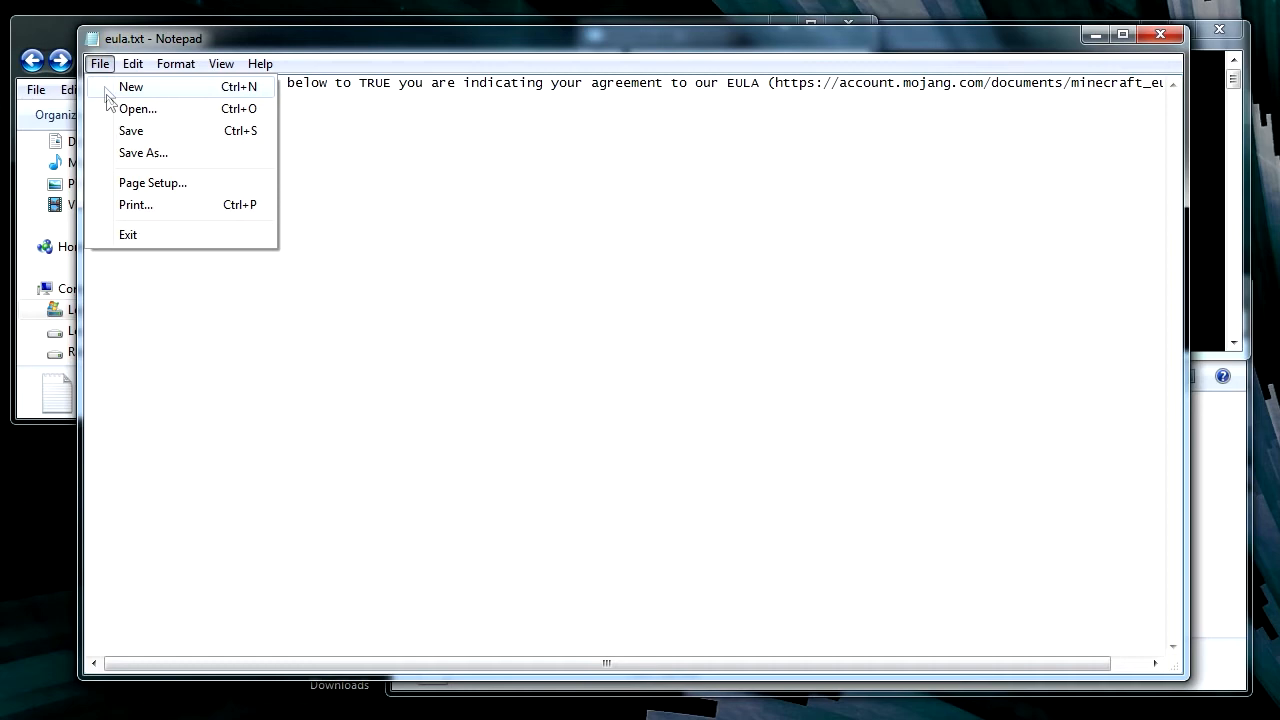
{"action": "mouse_move", "coordinate": [118, 138]}
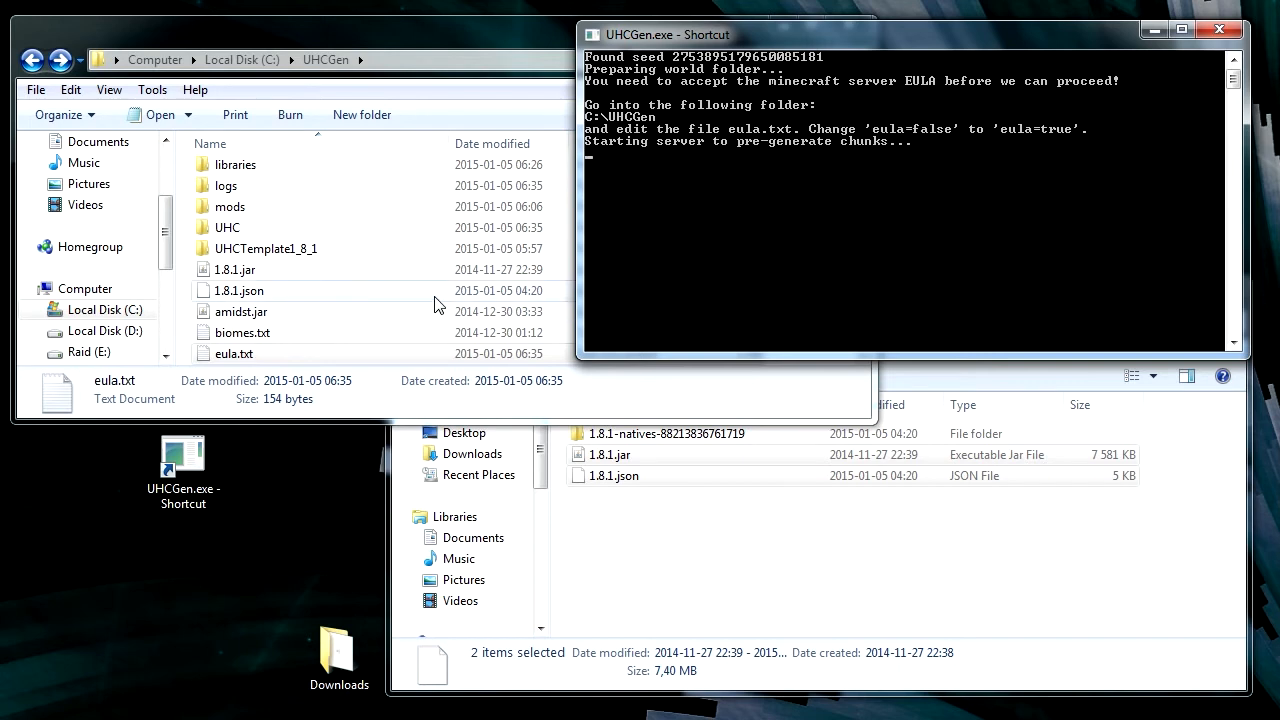
{"action": "mouse_move", "coordinate": [430, 298]}
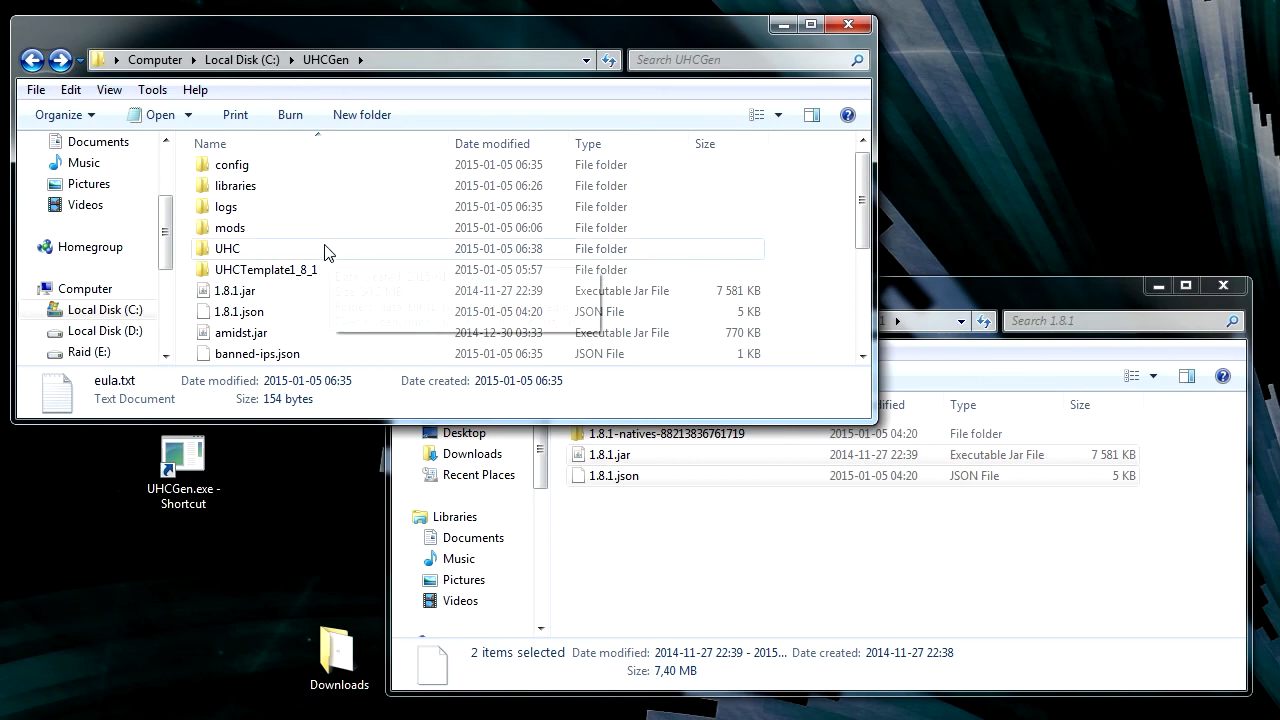
{"action": "left_click", "coordinate": [227, 248]}
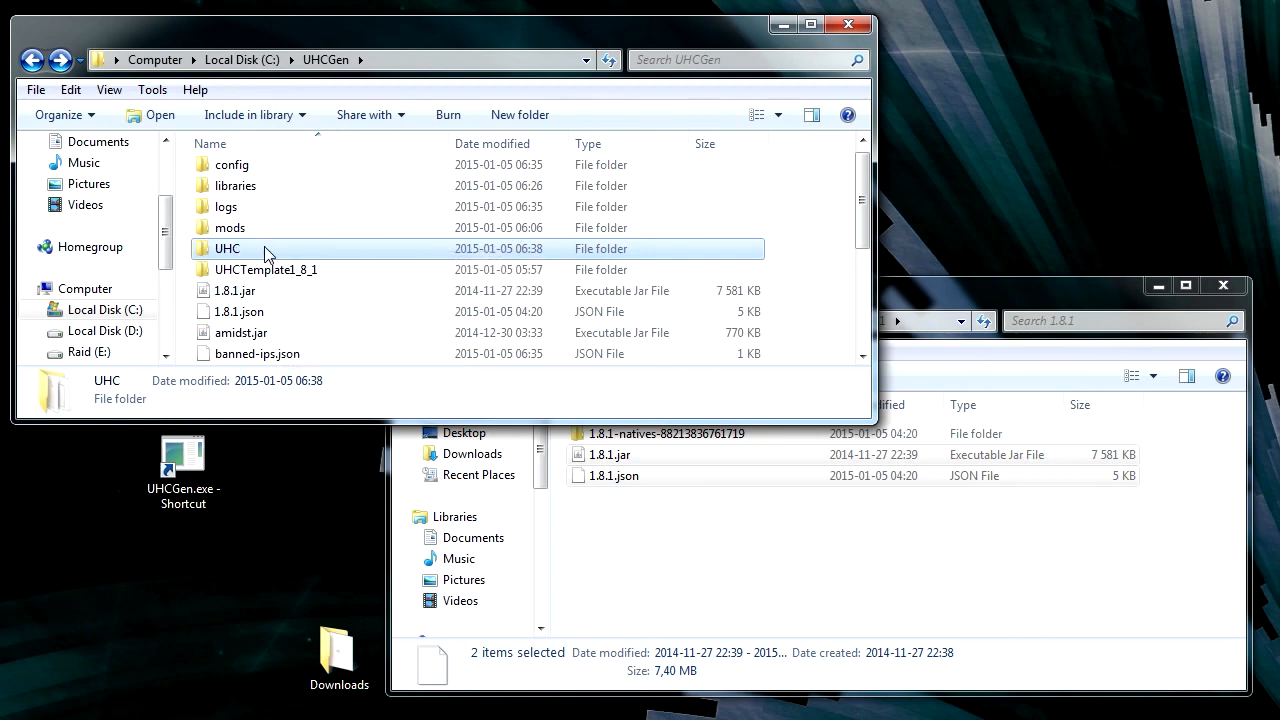
{"action": "mouse_move", "coordinate": [267, 252]}
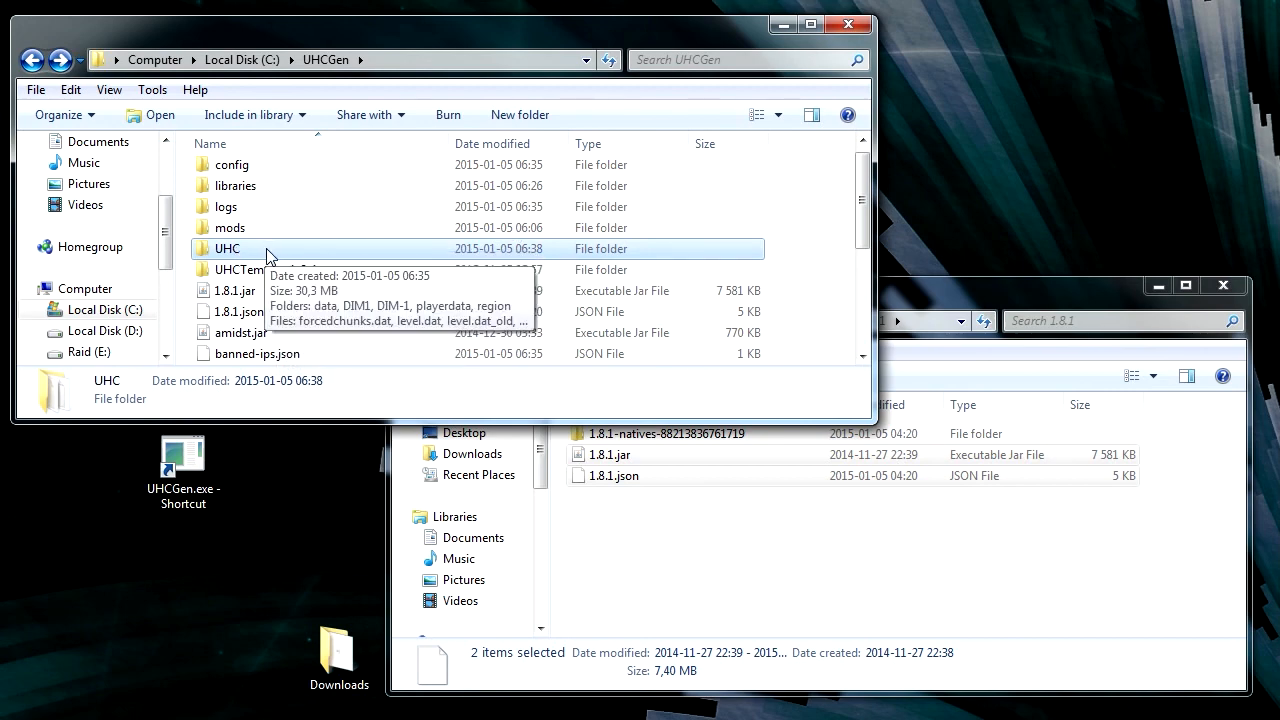
{"action": "double_click", "coordinate": [227, 248]}
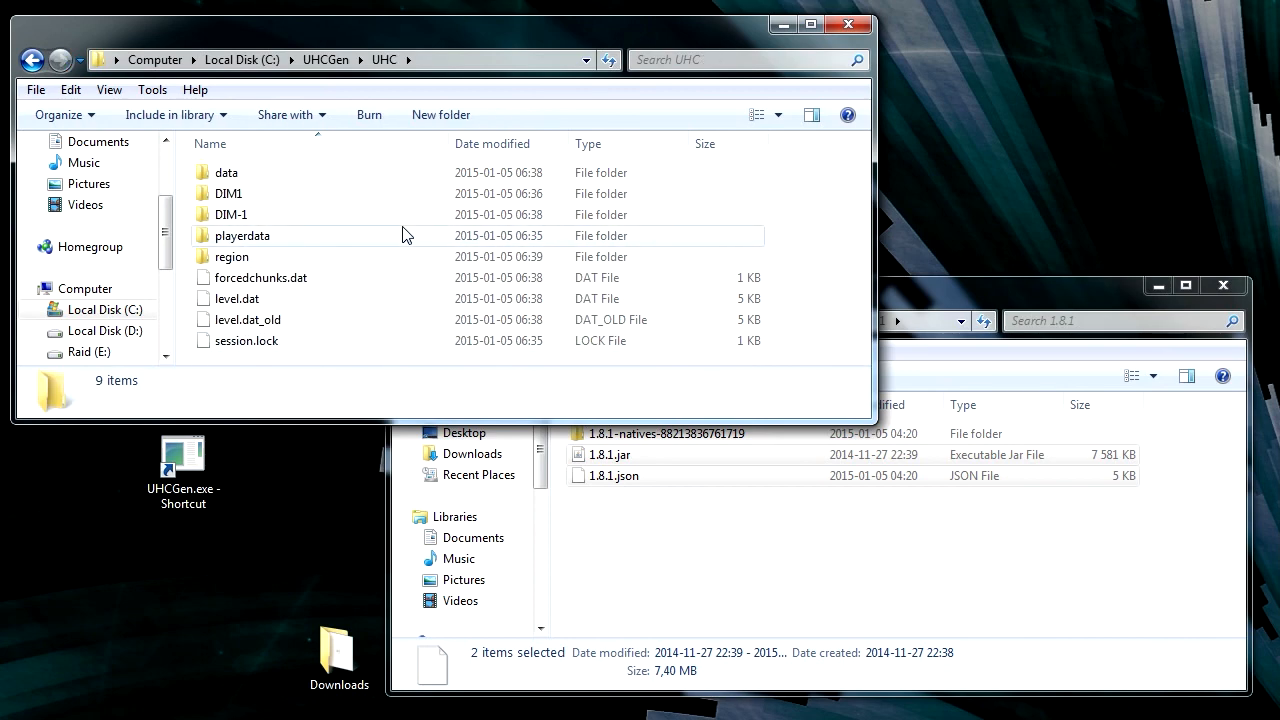
{"action": "mouse_move", "coordinate": [242, 235]}
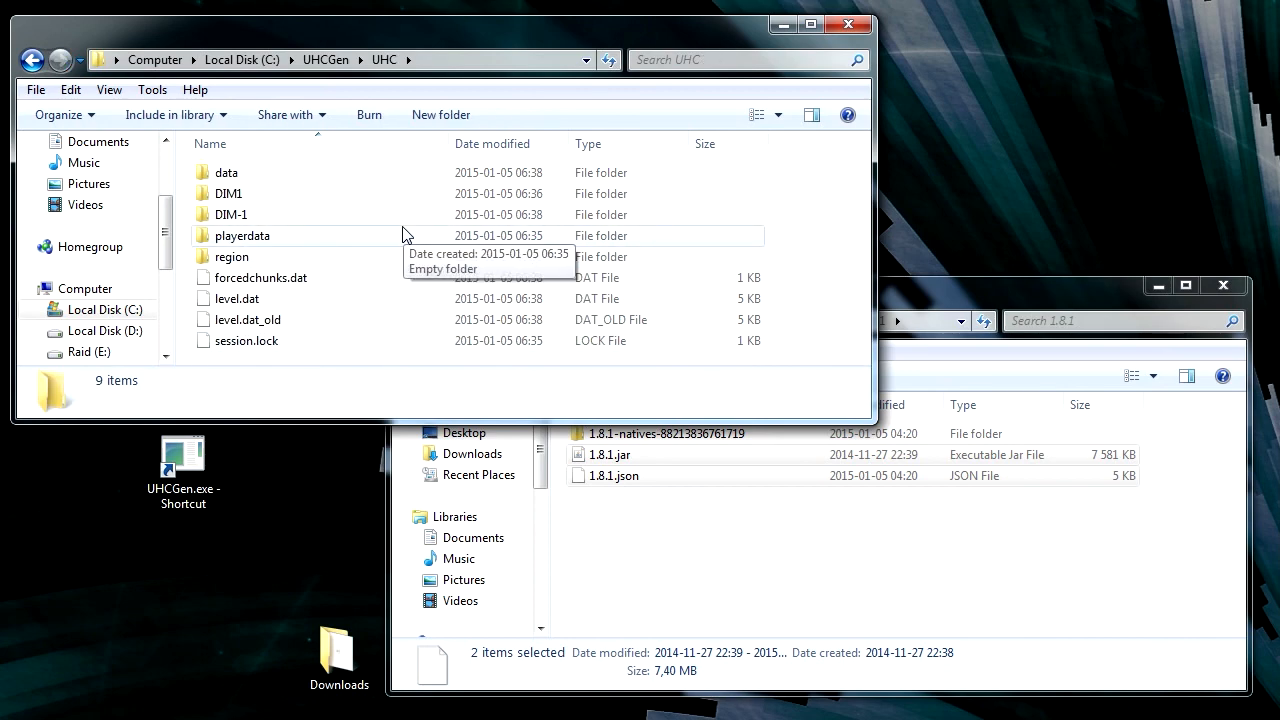
{"action": "left_click", "coordinate": [33, 59]}
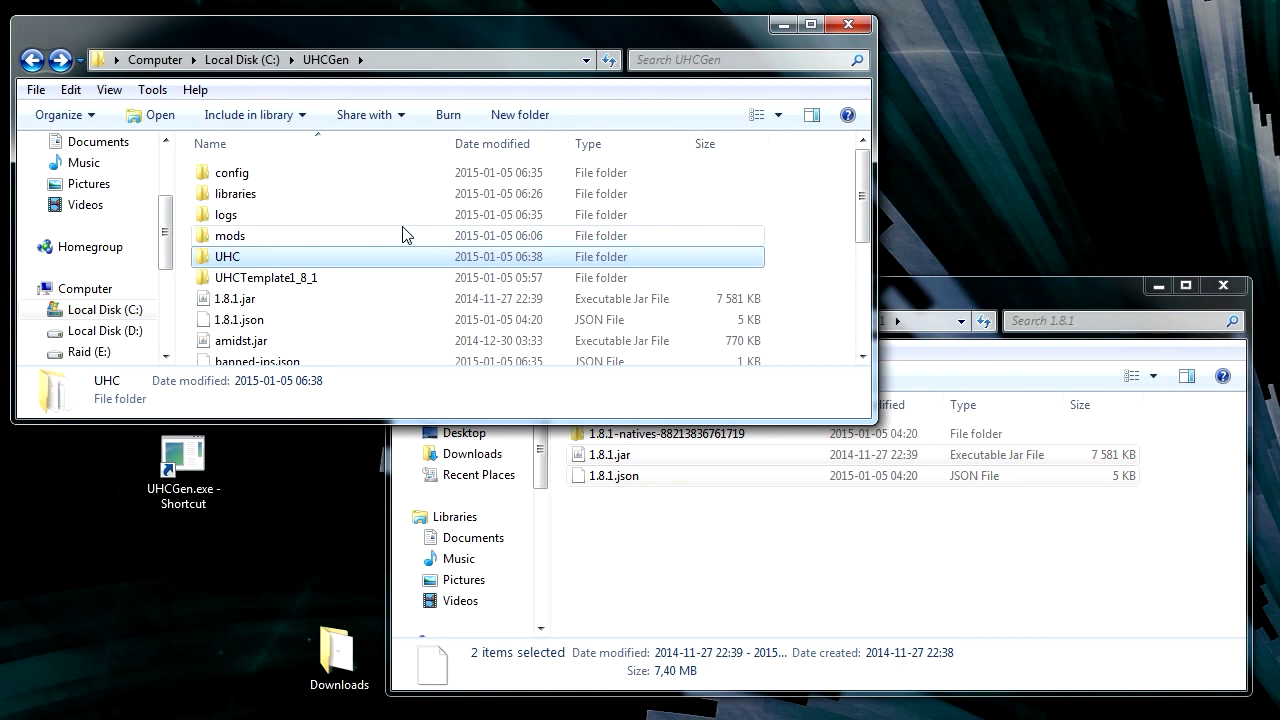
{"action": "mouse_move", "coordinate": [412, 250]}
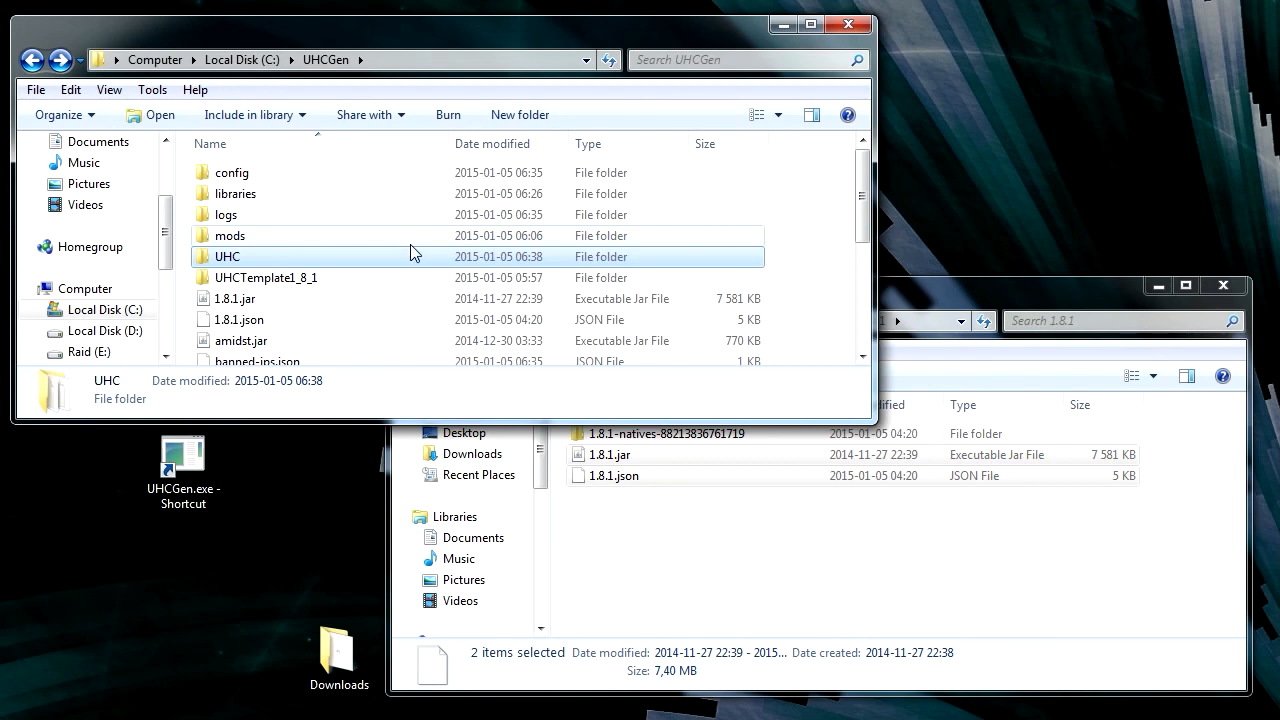